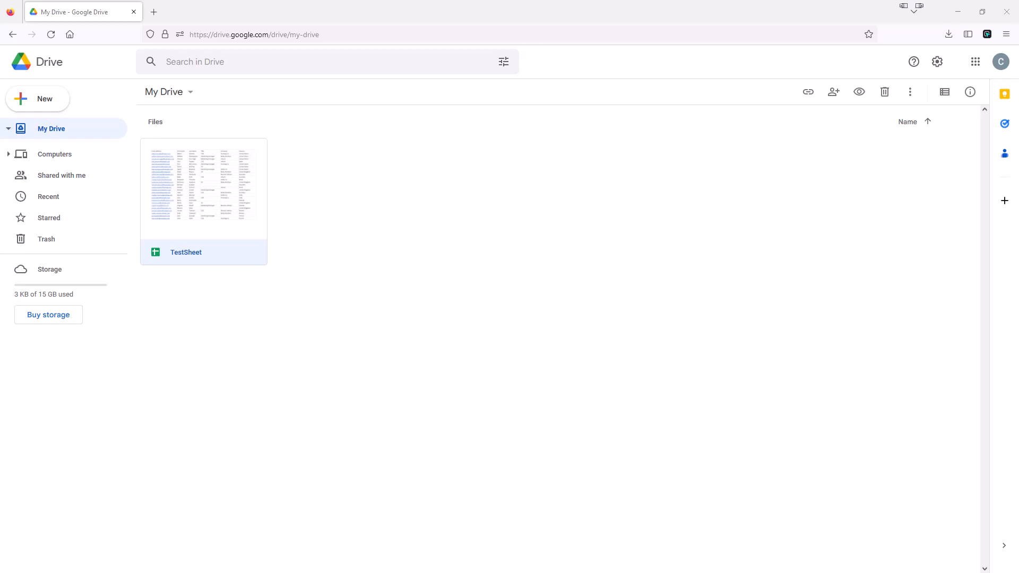
mouse_move(385, 290)
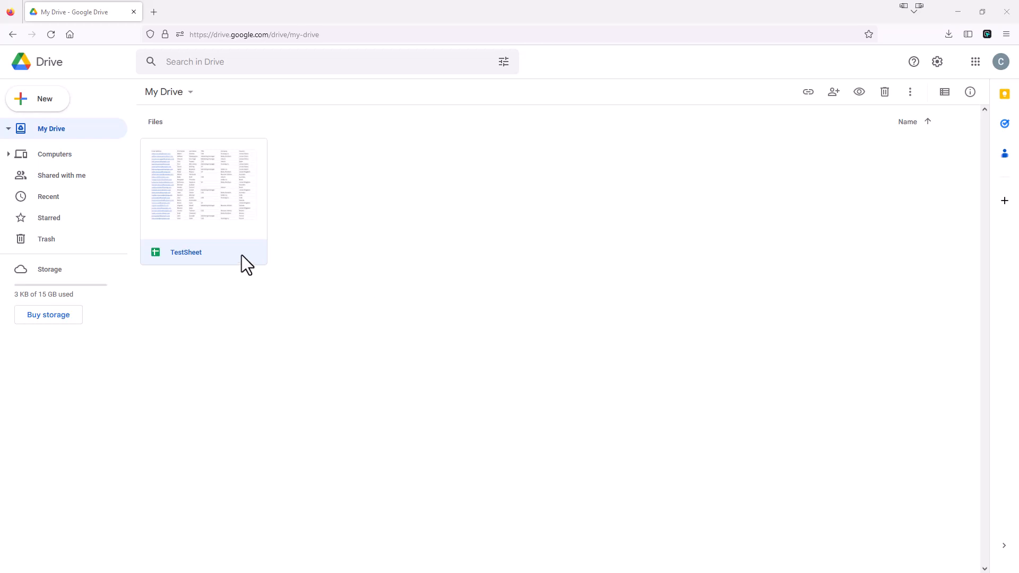
- Open TestSheet from Drive and create a bound Apps Script project via Extensions > Apps Script
double_click(203, 188)
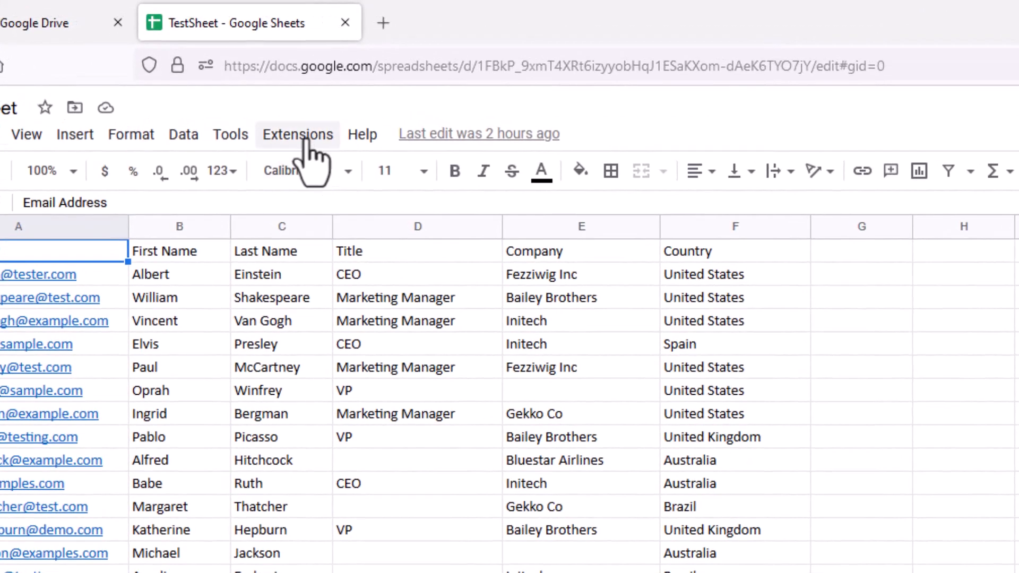
click(297, 134)
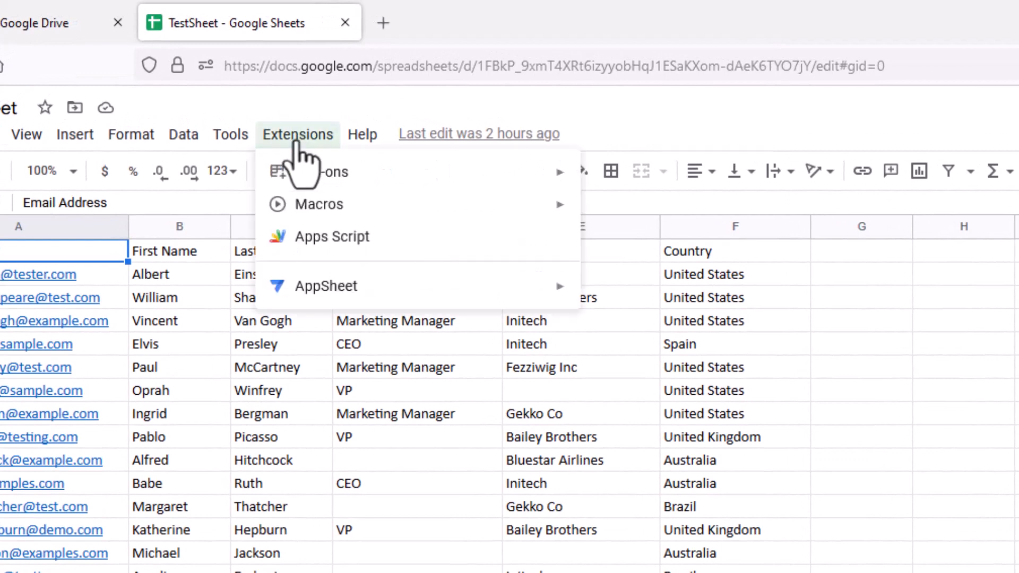
mouse_move(318, 235)
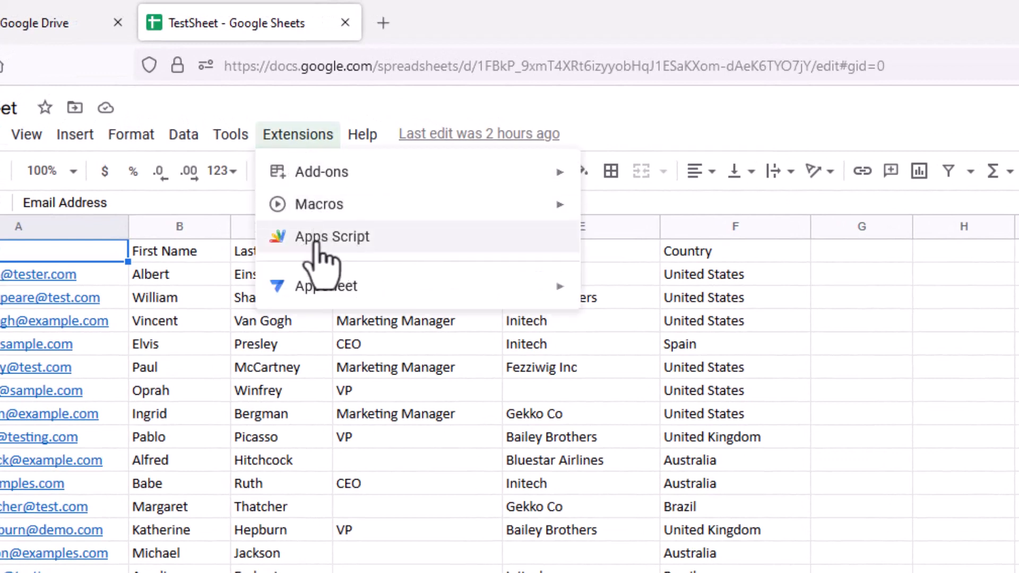
click(333, 236)
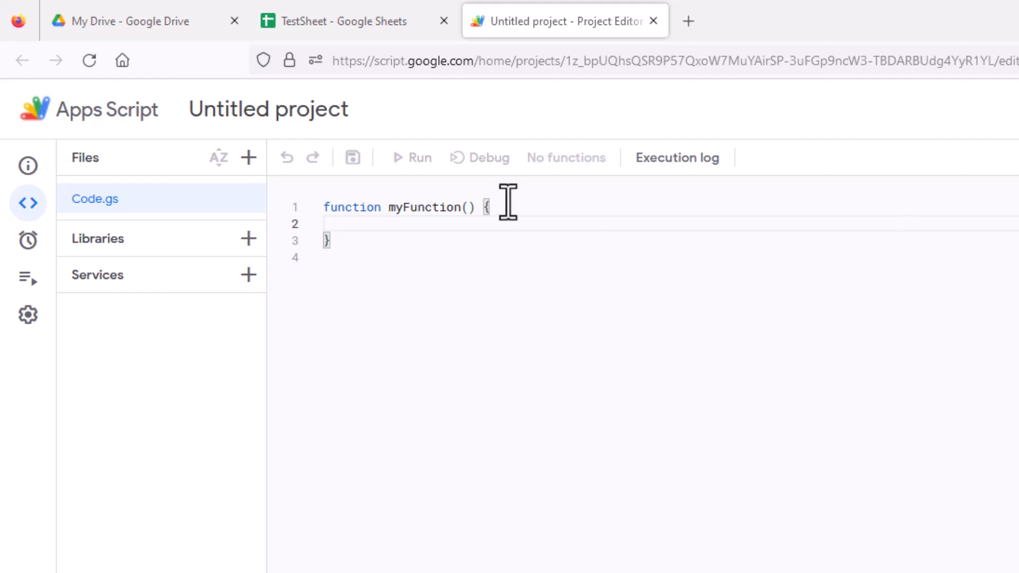
- Replace the starter myFunction with a clearTheSheet function that clears A1:F500
drag(486, 207, 323, 224)
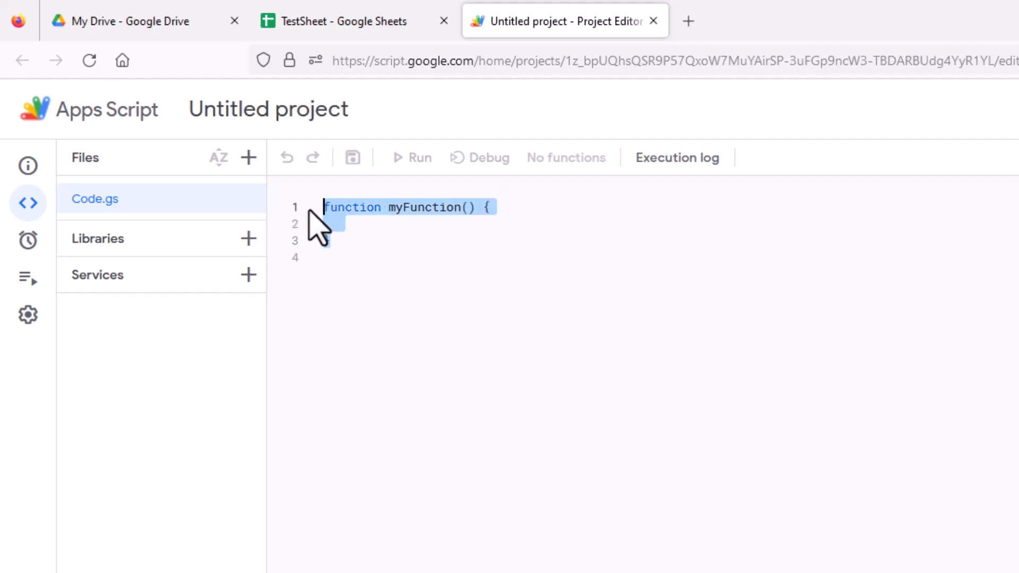
text(function clearTheSheet () {)
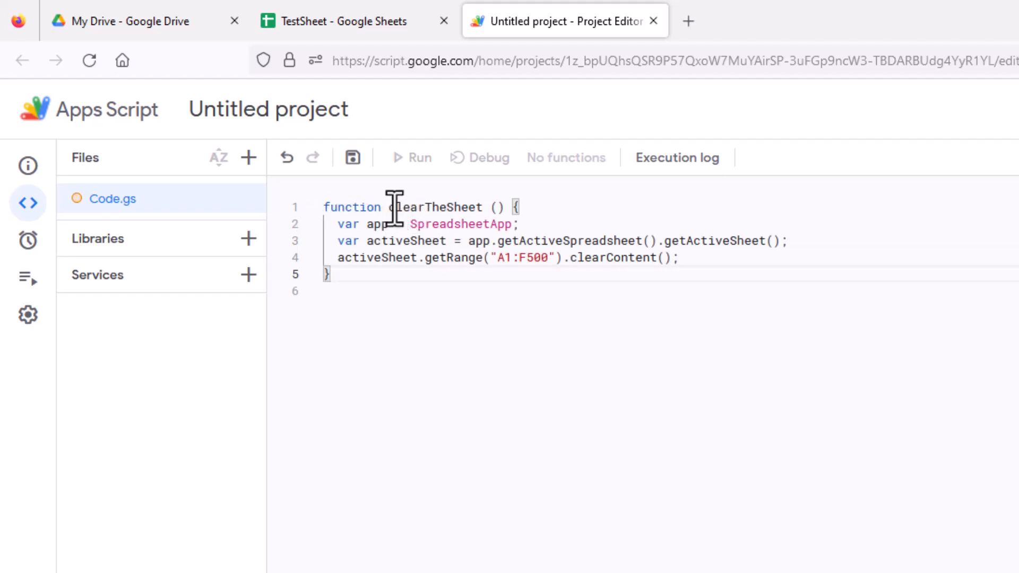
double_click(432, 207)
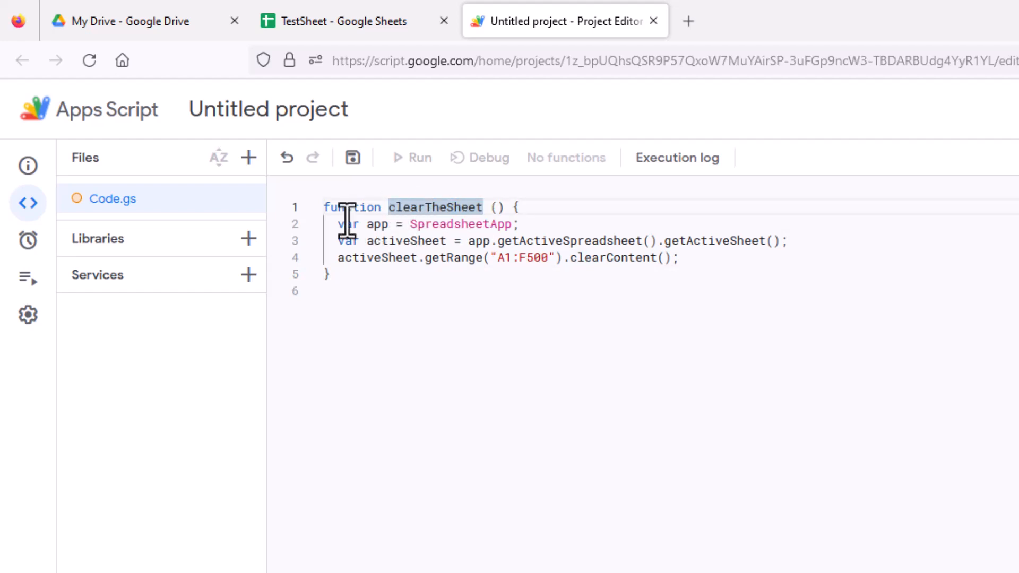
mouse_move(484, 240)
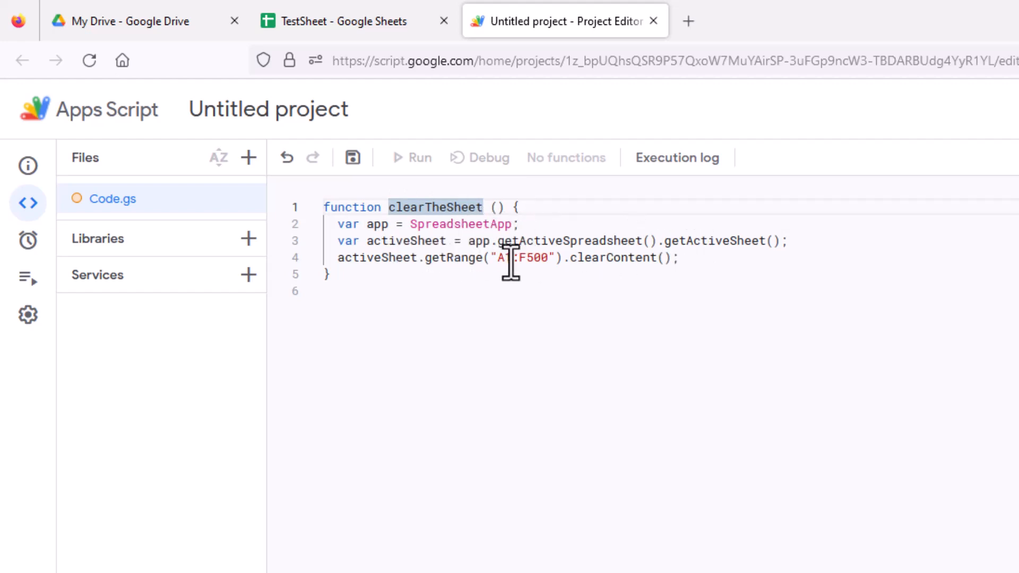
mouse_move(546, 266)
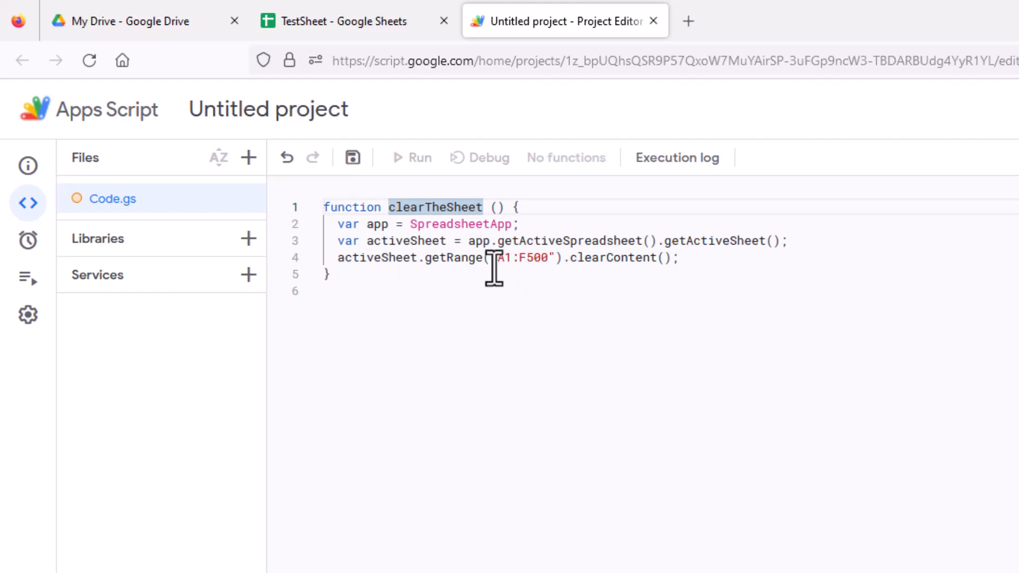
mouse_move(500, 264)
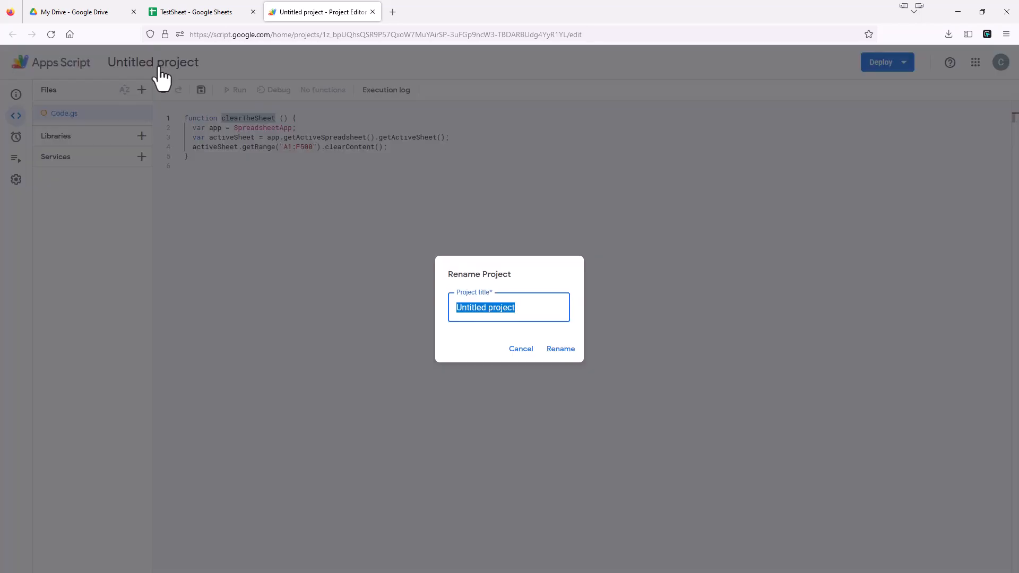
mouse_move(392, 232)
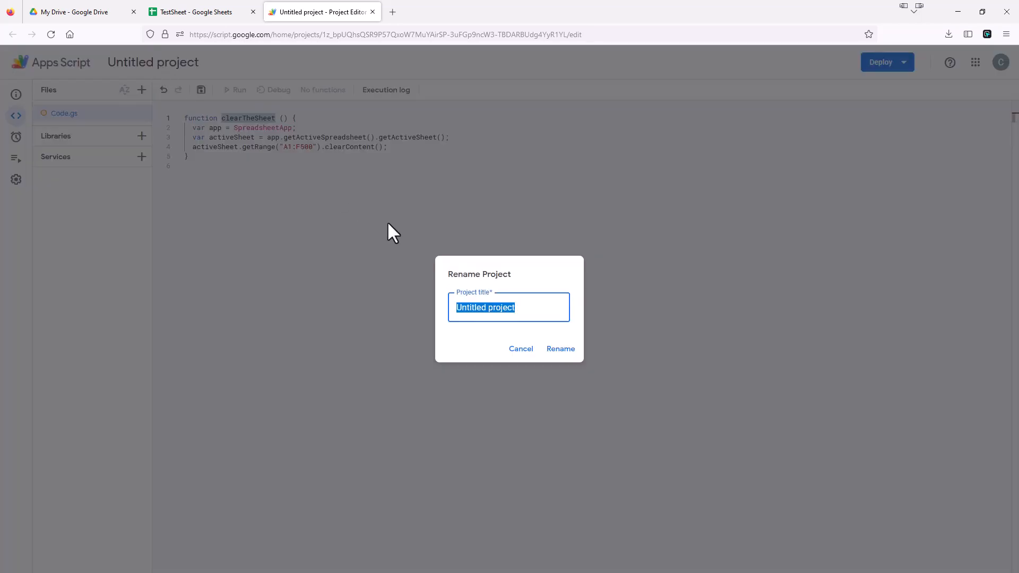
- Rename the project to 'ClearTheSheet' and save the script
text(ClearThe)
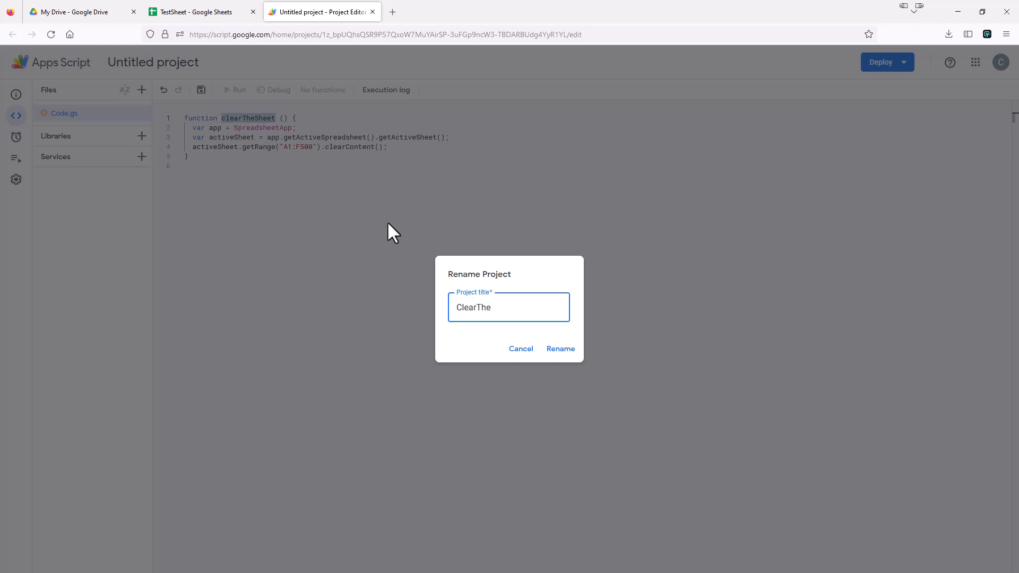
text(Sheet)
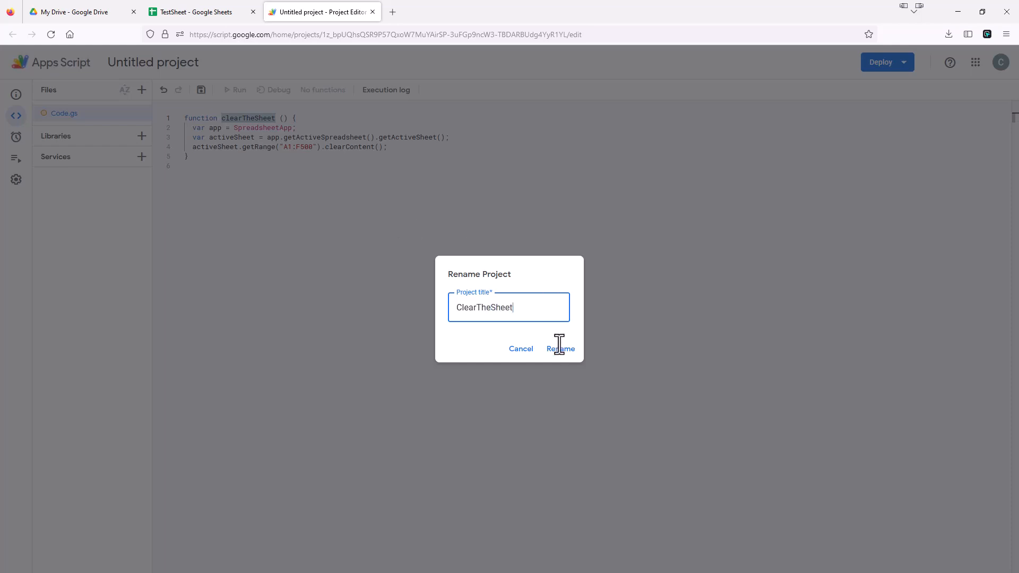
click(560, 348)
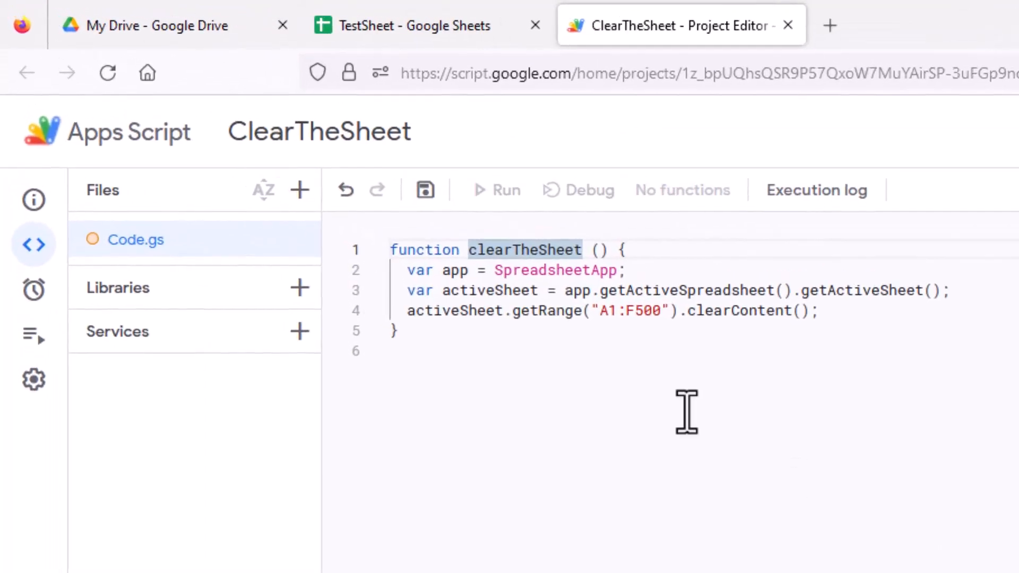
mouse_move(425, 189)
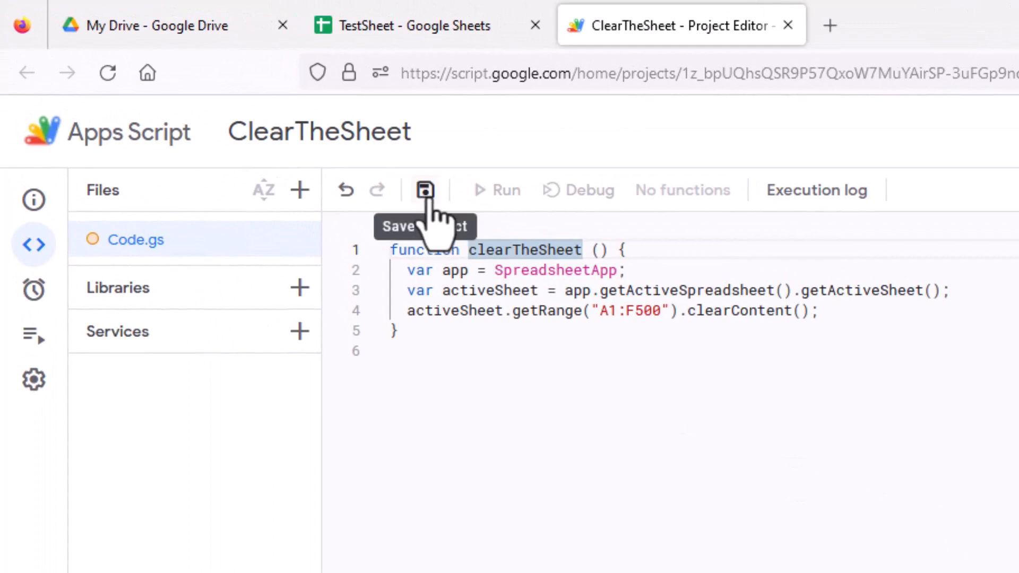
click(424, 190)
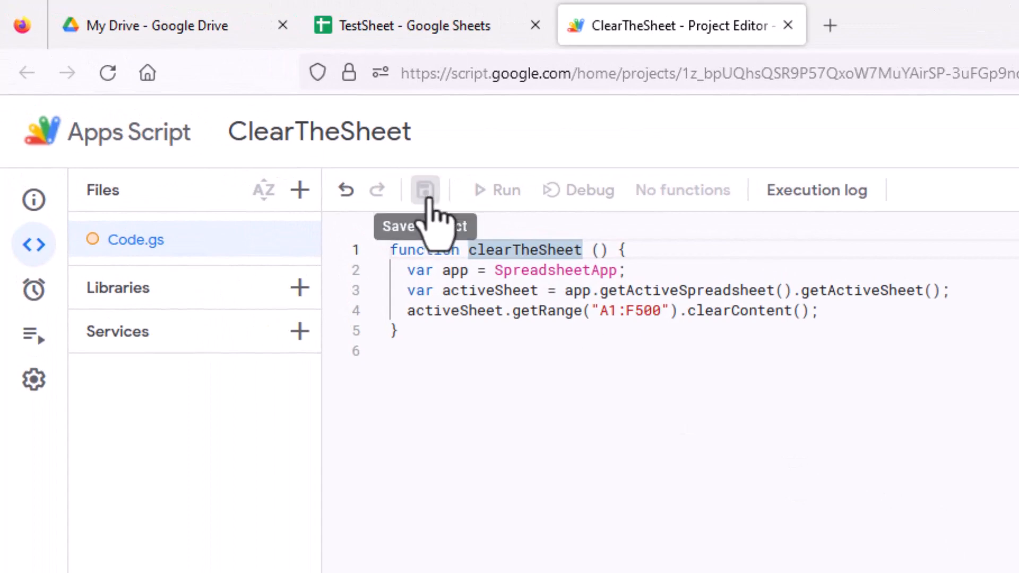
click(425, 189)
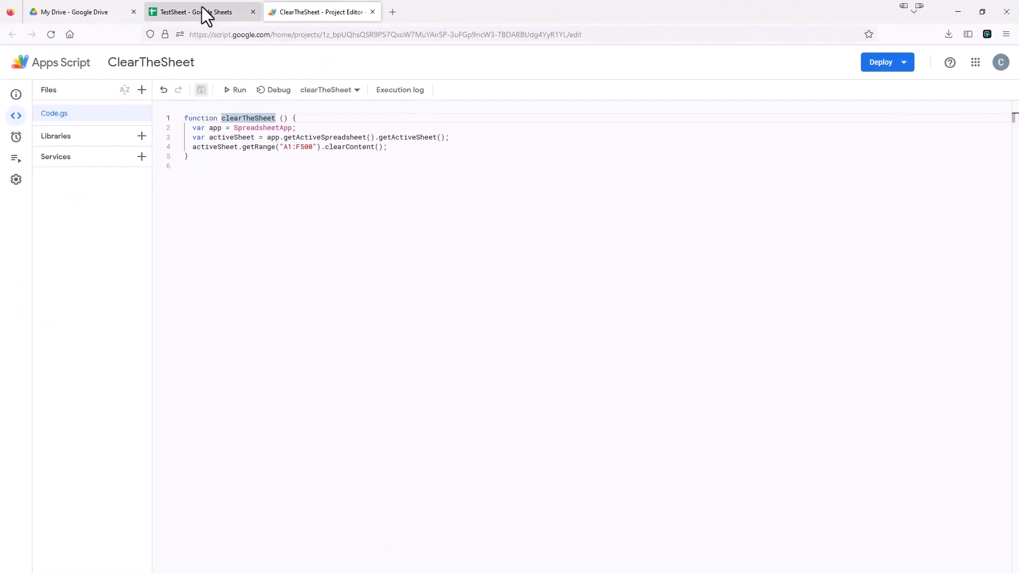
- Run the clearTheSheet function from the ClearTheSheet script editor
click(195, 12)
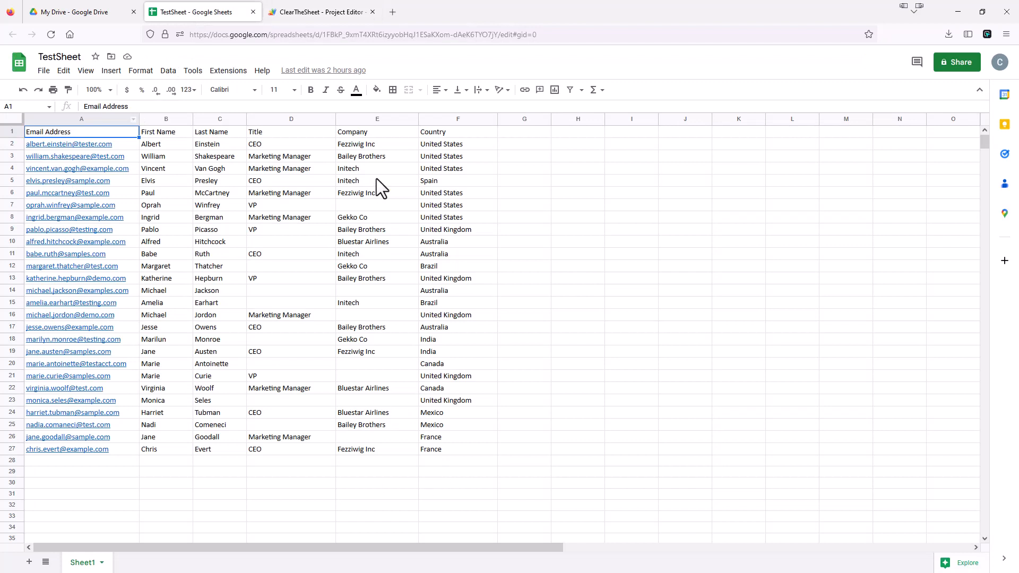
click(319, 12)
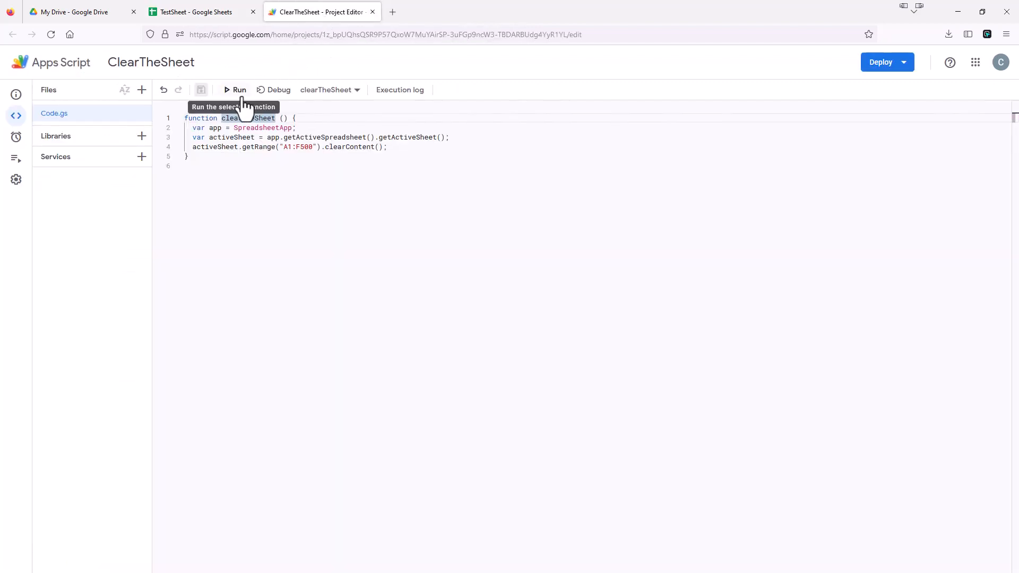
click(235, 89)
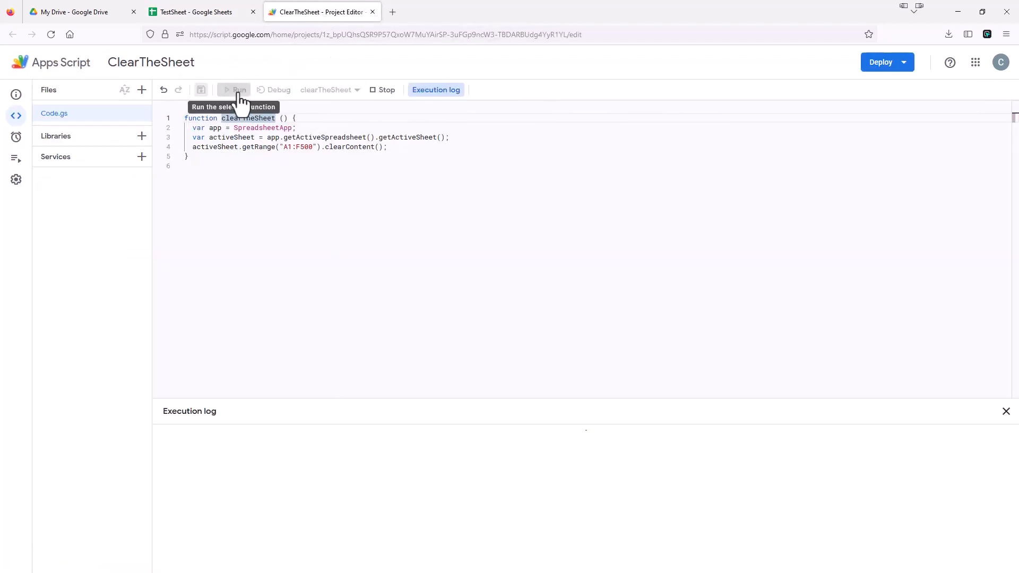
click(238, 90)
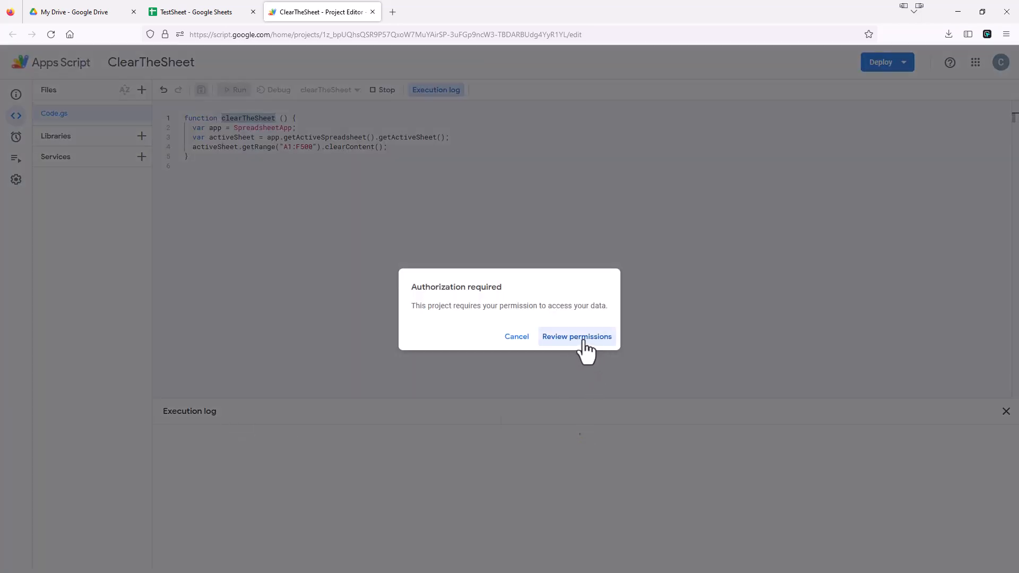
- Pick the account, proceed past the unverified-app warning, and allow spreadsheet access
click(576, 336)
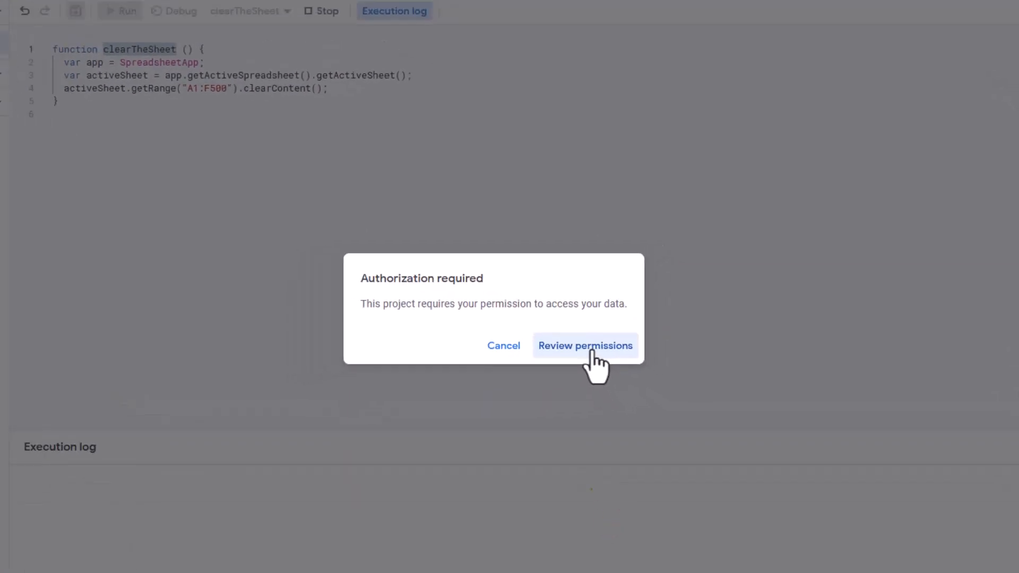
click(584, 345)
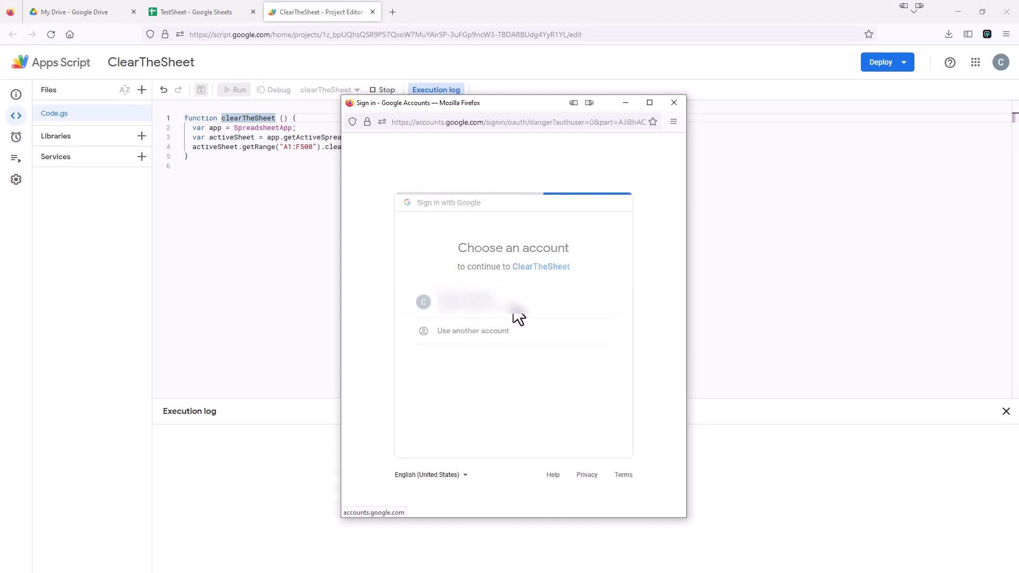
click(513, 301)
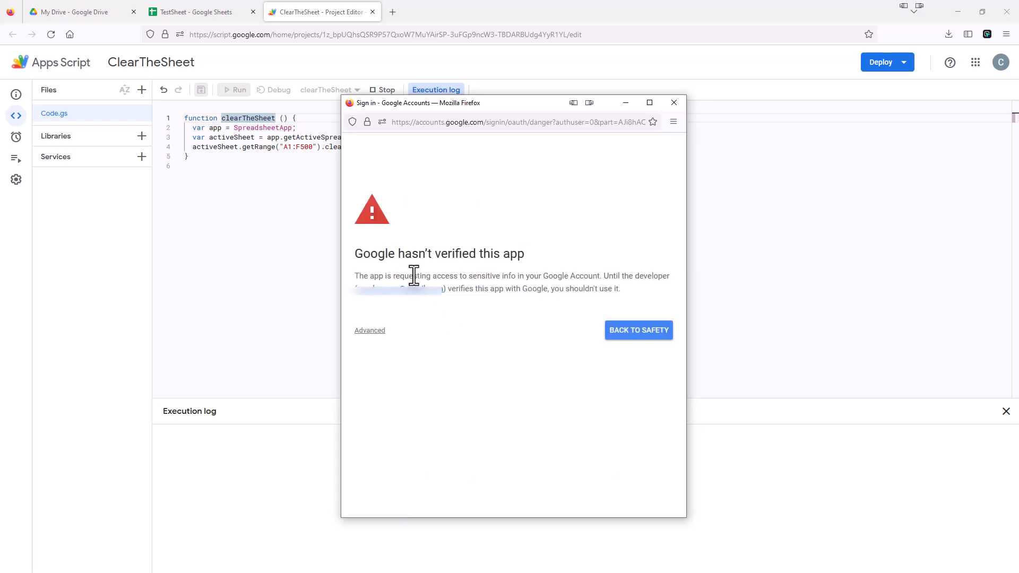
mouse_move(516, 271)
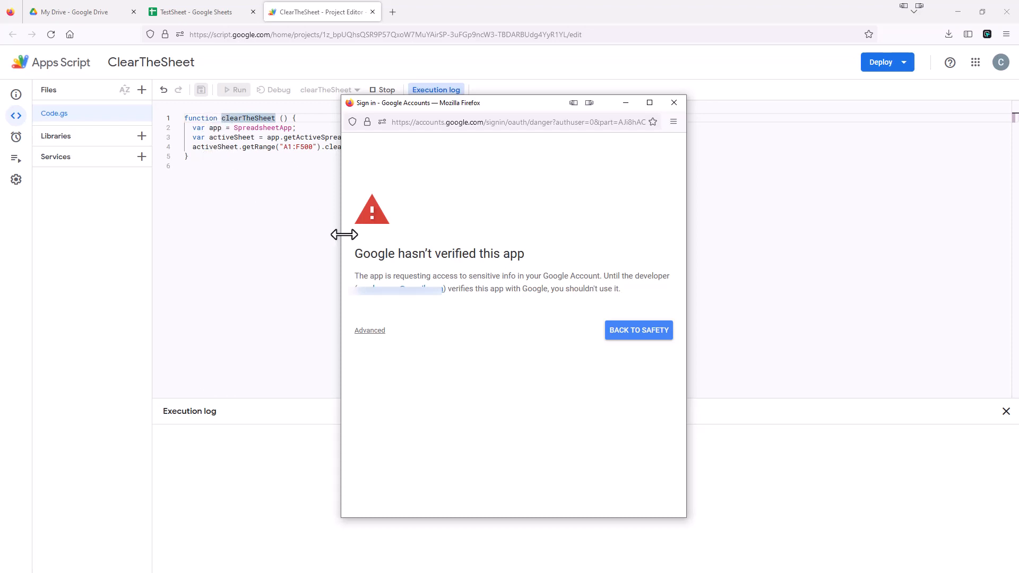
mouse_move(384, 334)
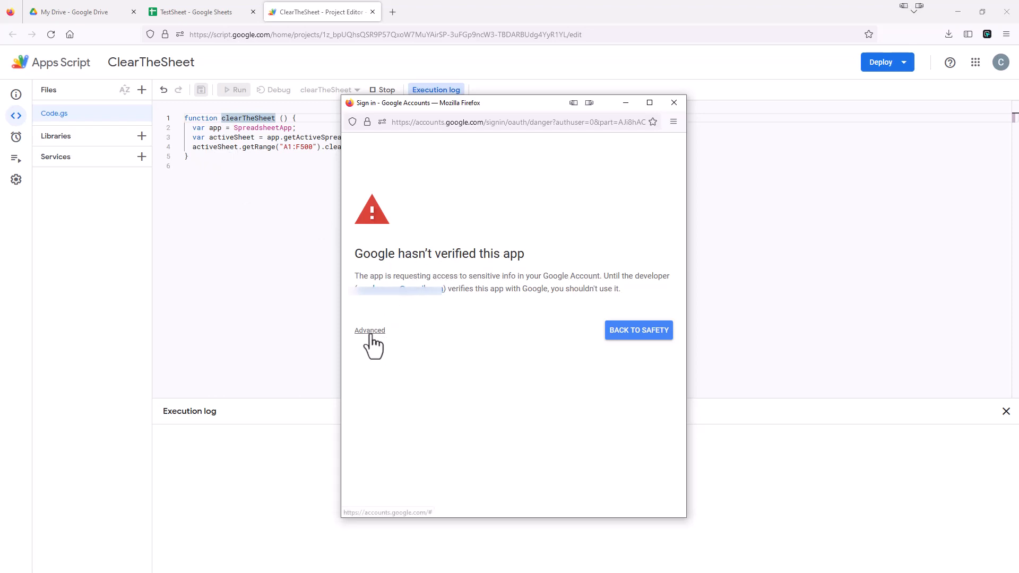
click(369, 331)
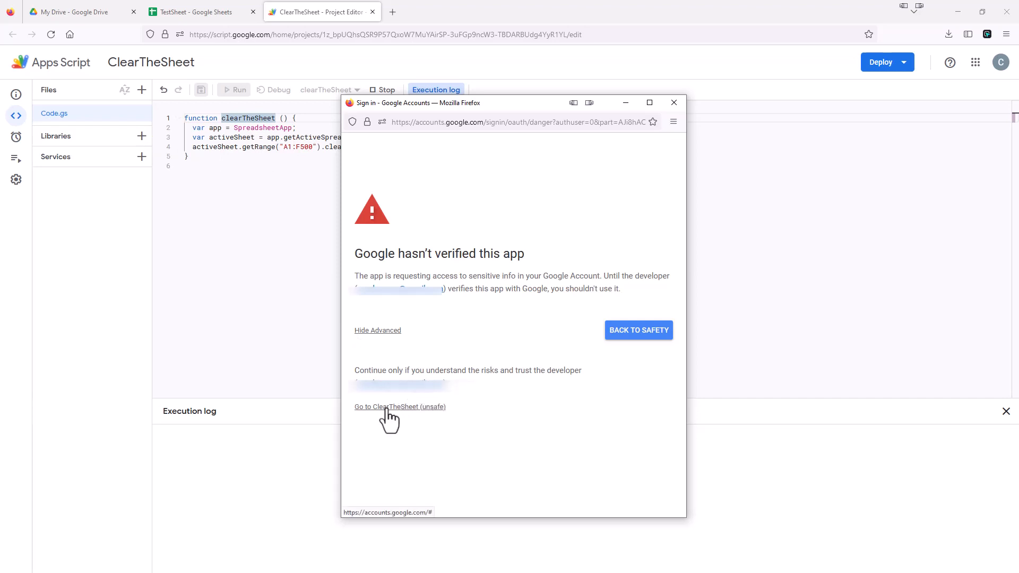
mouse_move(403, 420)
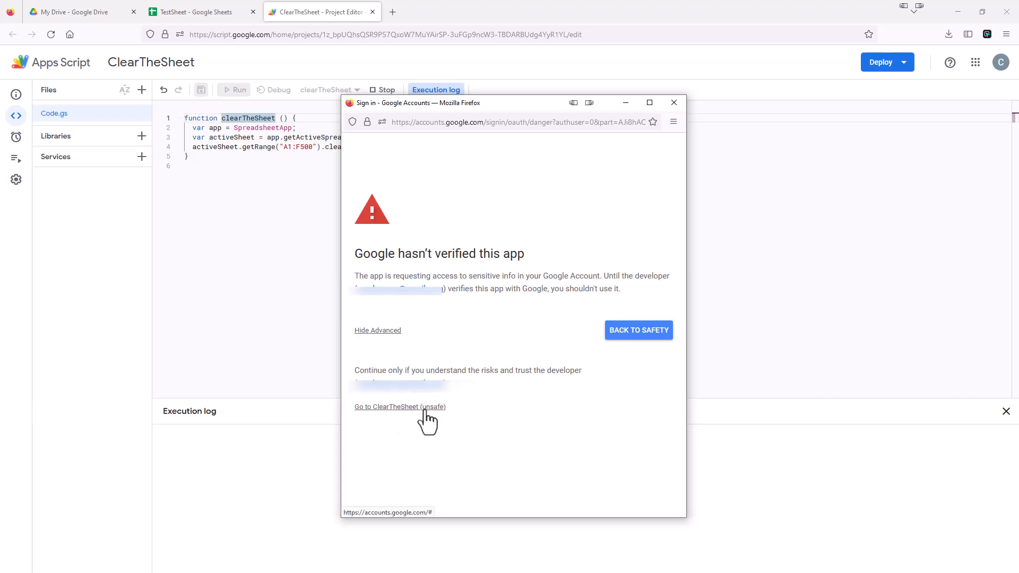
click(400, 406)
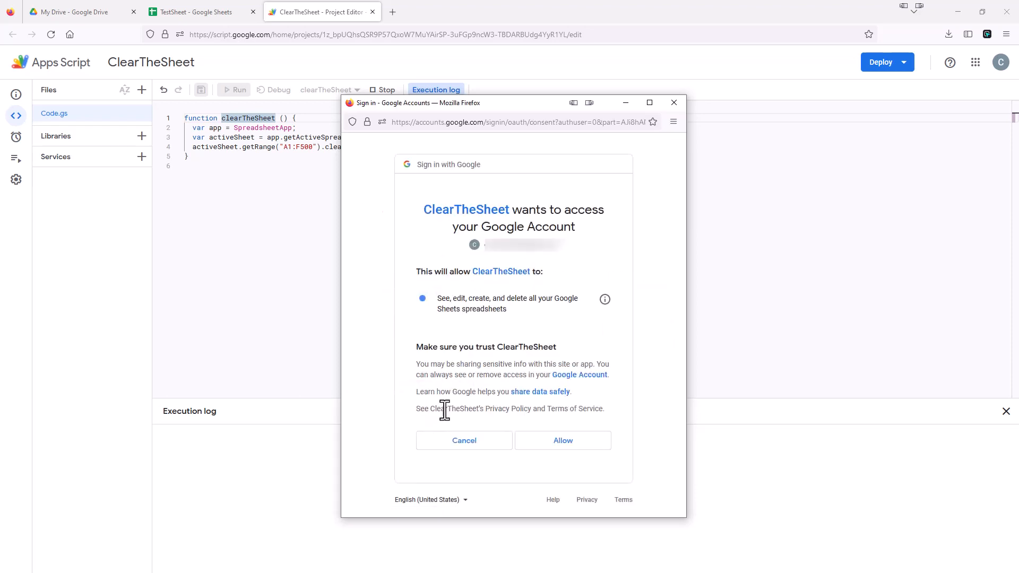
mouse_move(489, 333)
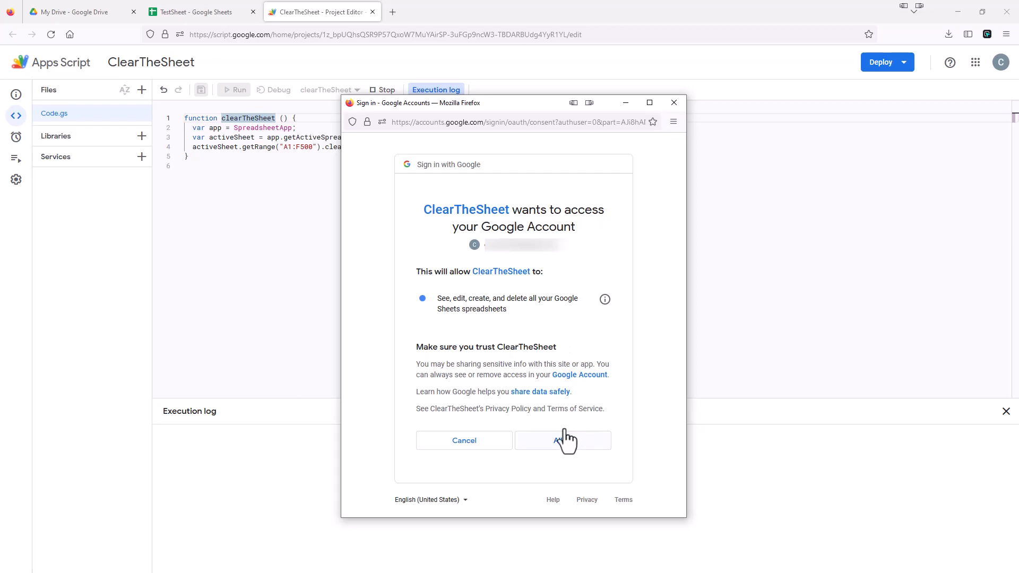
mouse_move(531, 411)
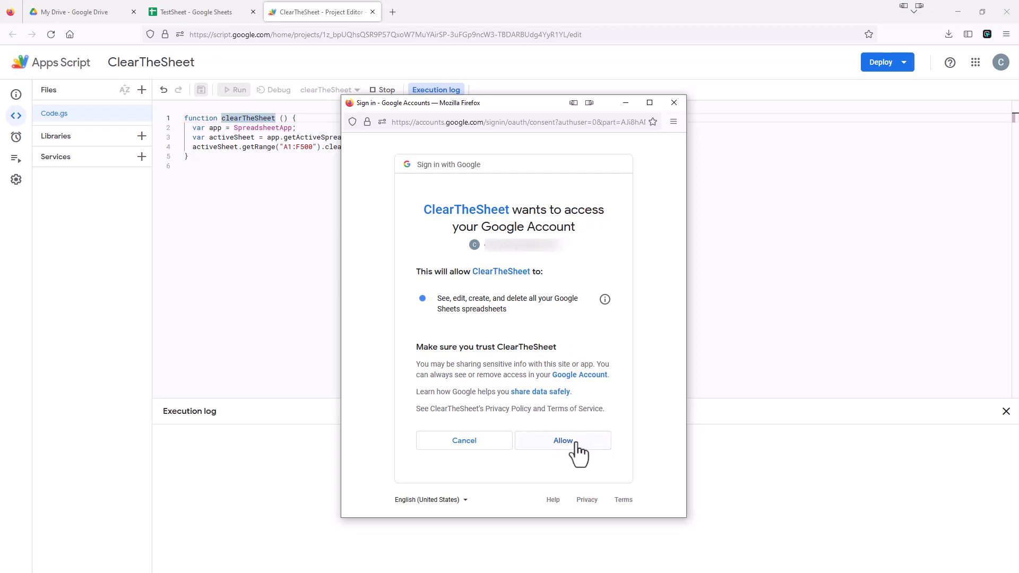
click(562, 440)
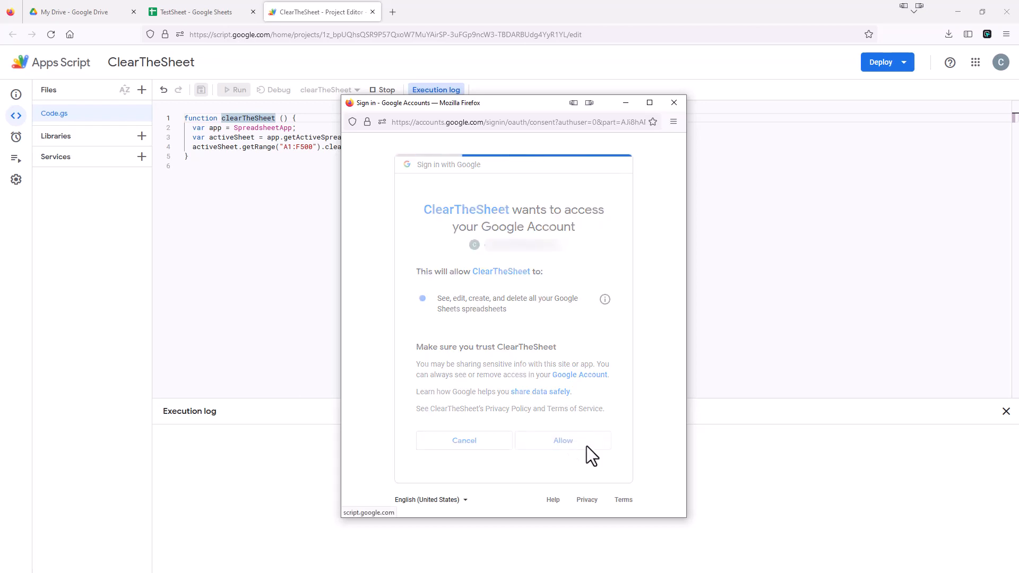
- Switch to TestSheet and confirm the script cleared its contact data
click(563, 440)
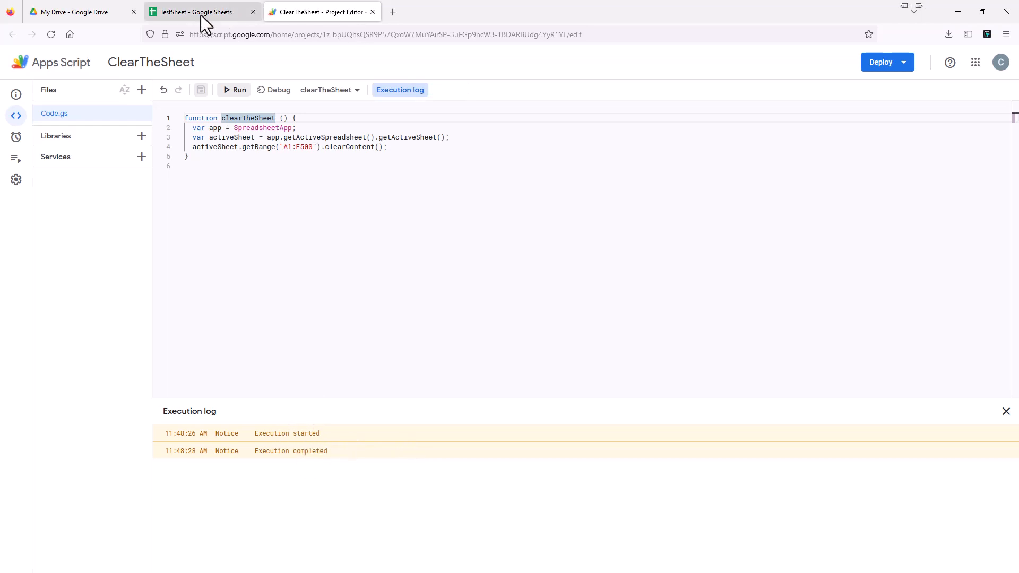
click(202, 11)
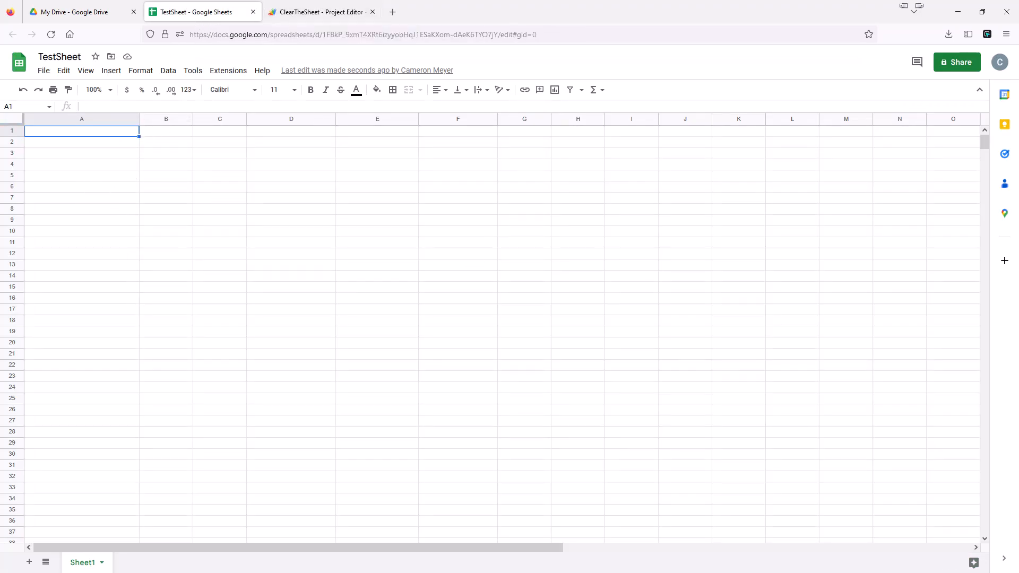
mouse_move(107, 143)
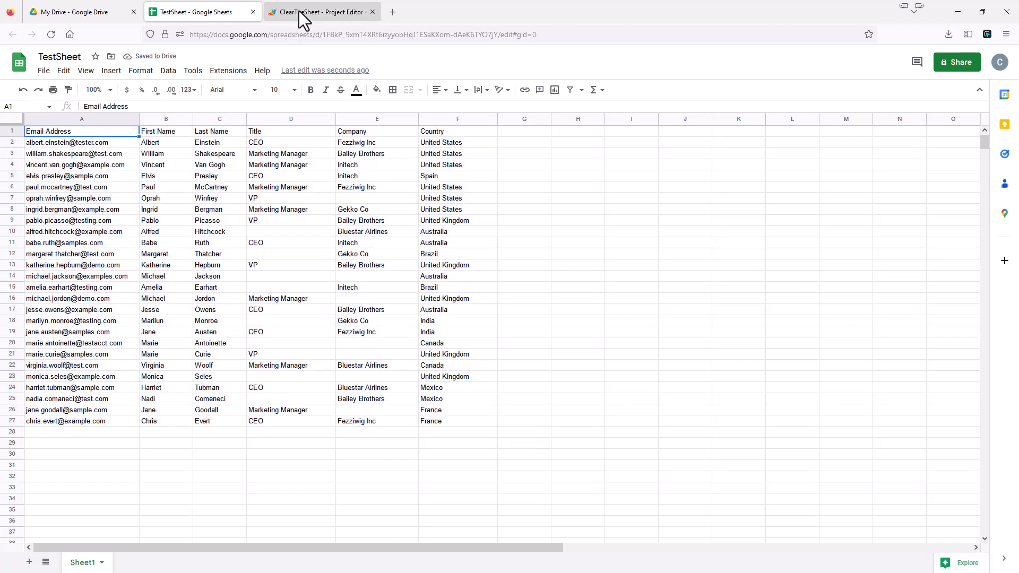
click(319, 12)
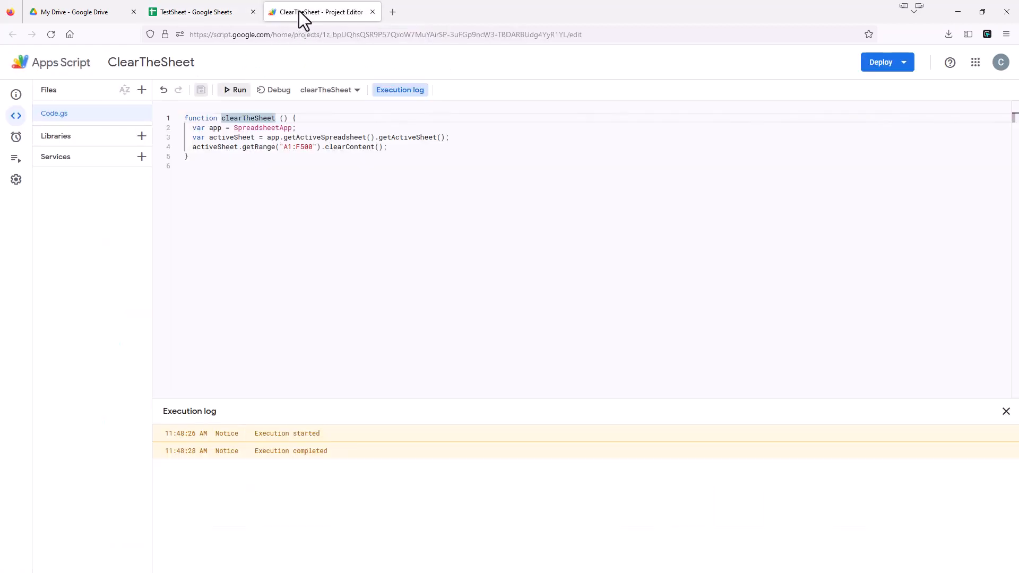
mouse_move(299, 195)
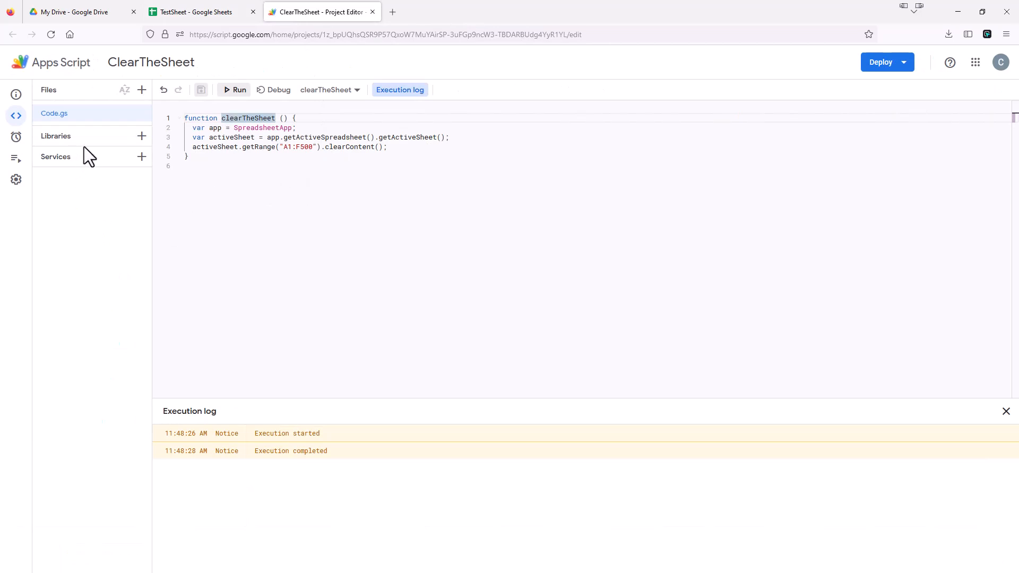
mouse_move(268, 200)
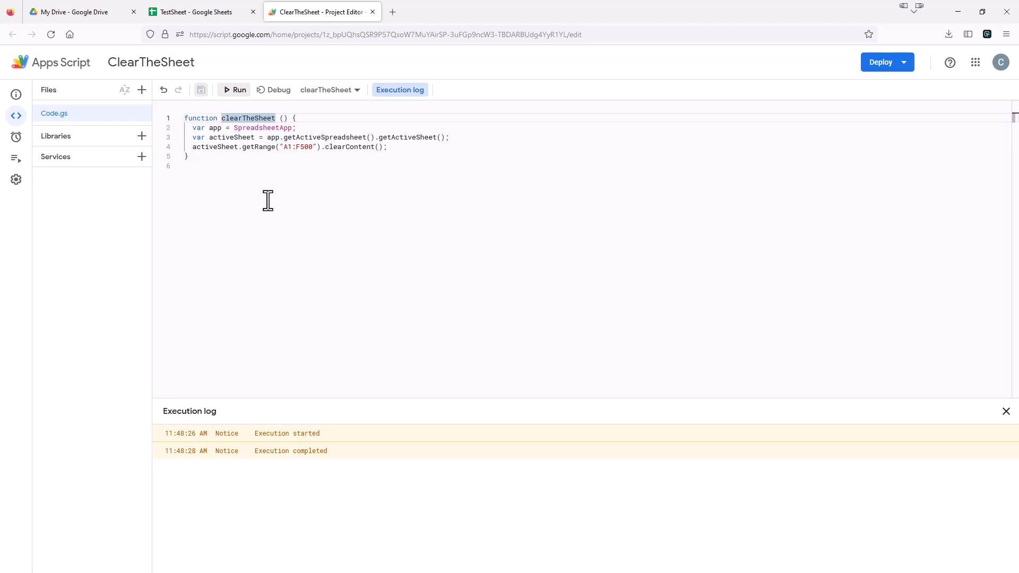
mouse_move(264, 160)
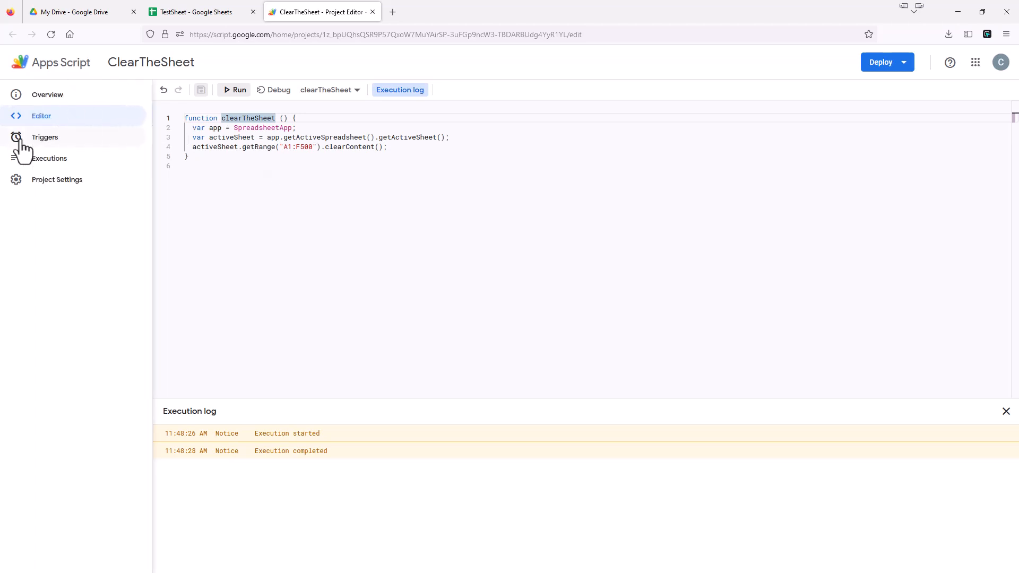
- Add a new trigger from the Triggers page with a Time-driven event source
click(44, 137)
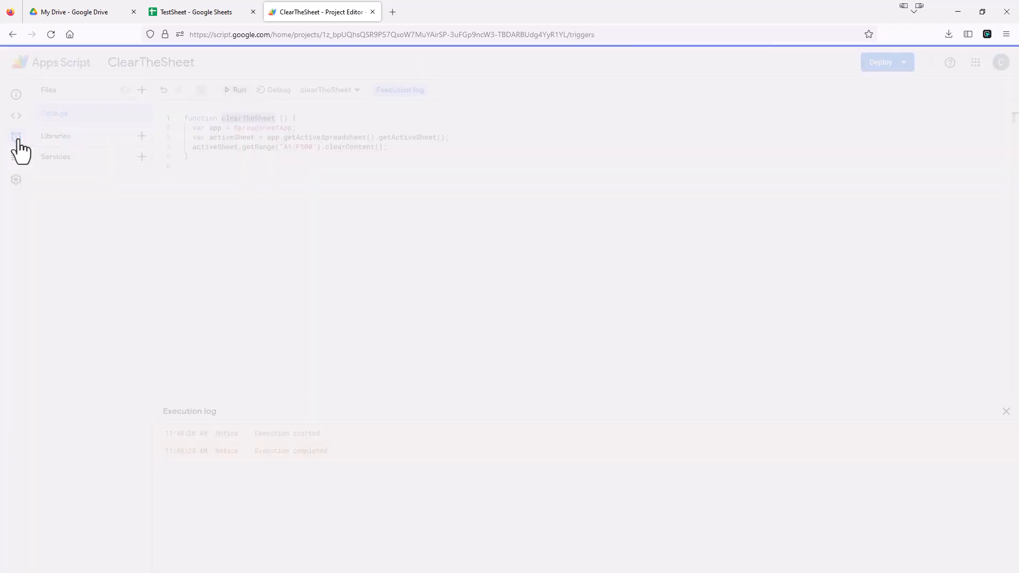
click(15, 137)
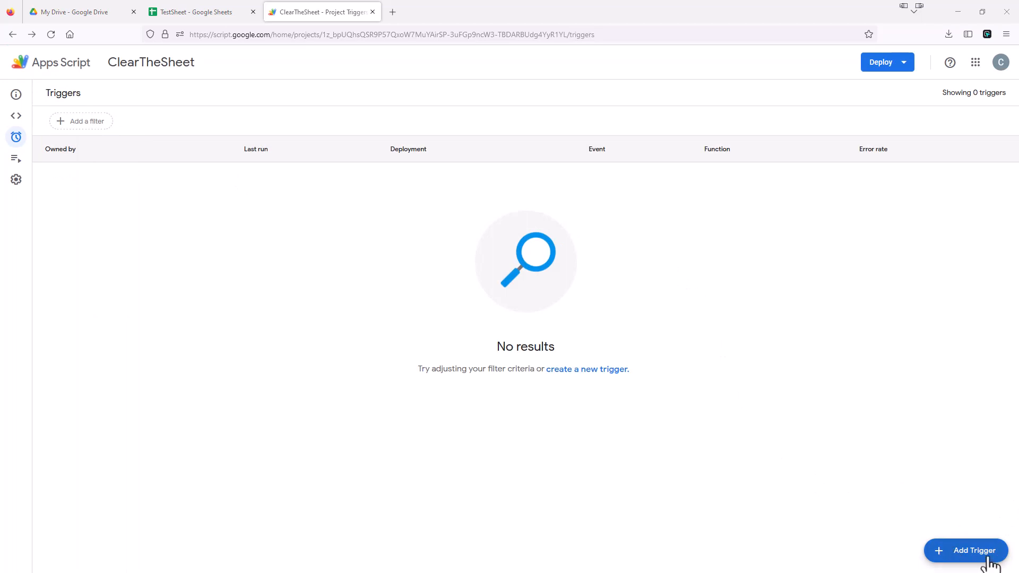
click(965, 550)
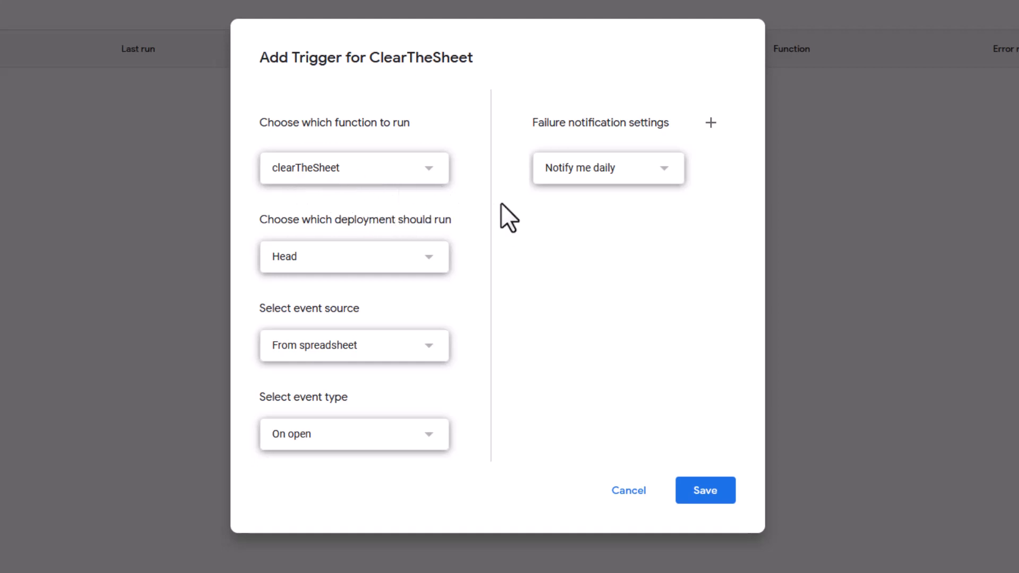
mouse_move(419, 270)
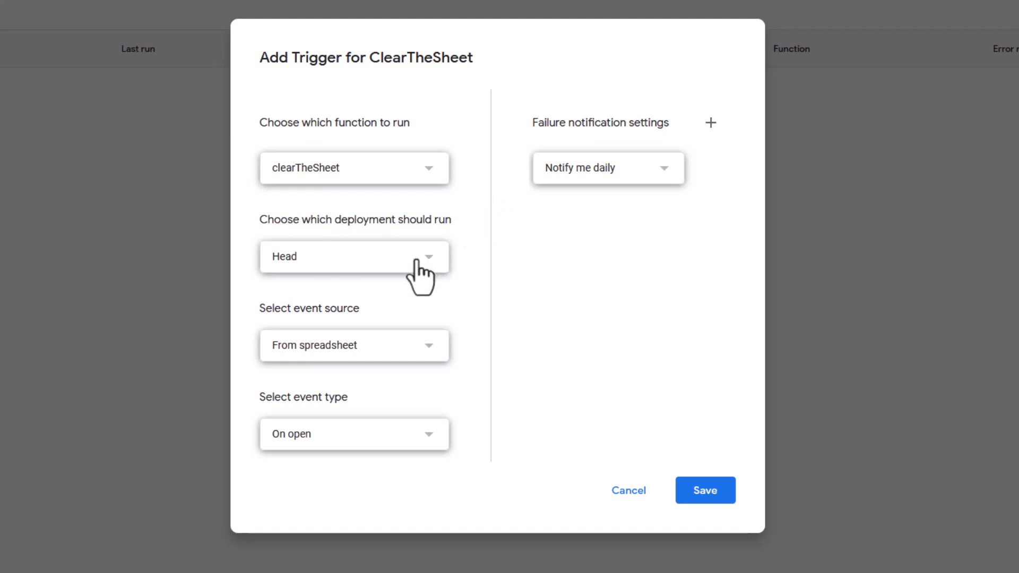
mouse_move(374, 341)
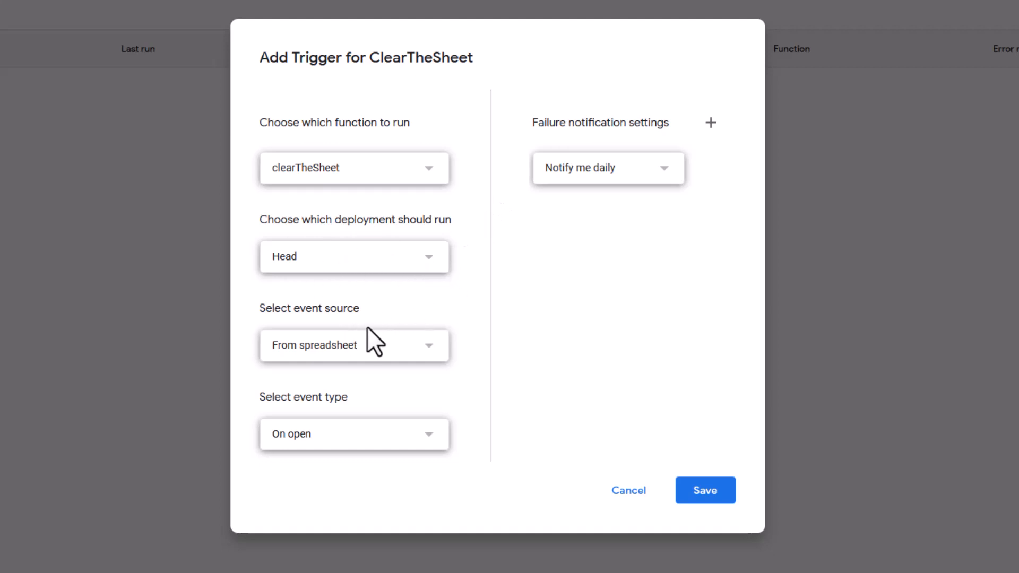
mouse_move(432, 364)
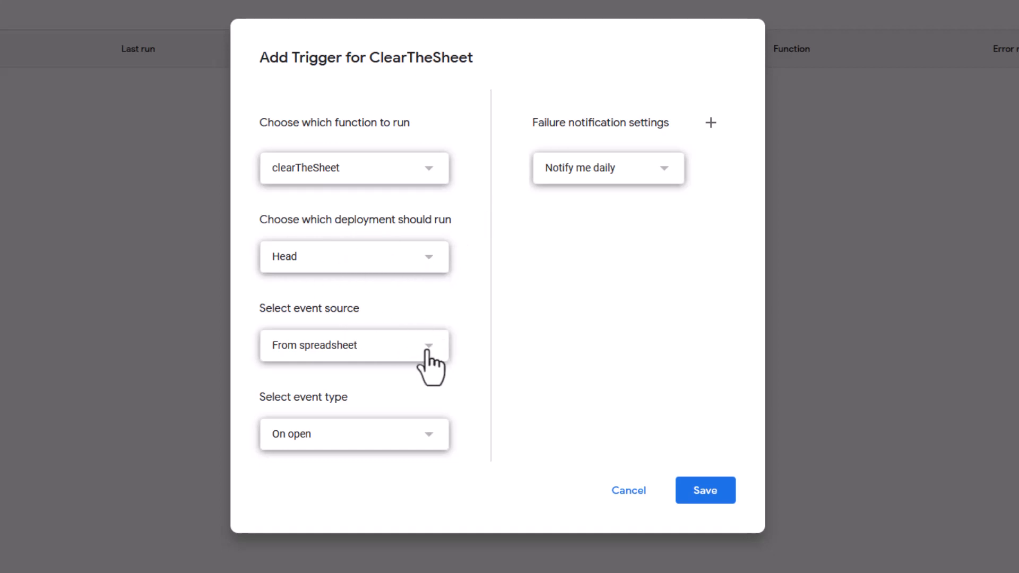
click(354, 345)
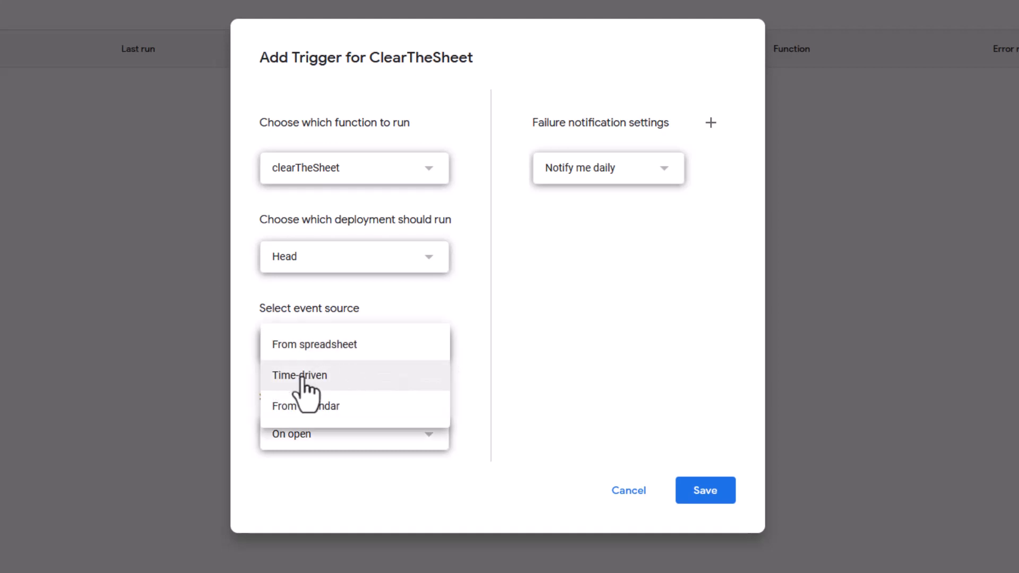
click(299, 375)
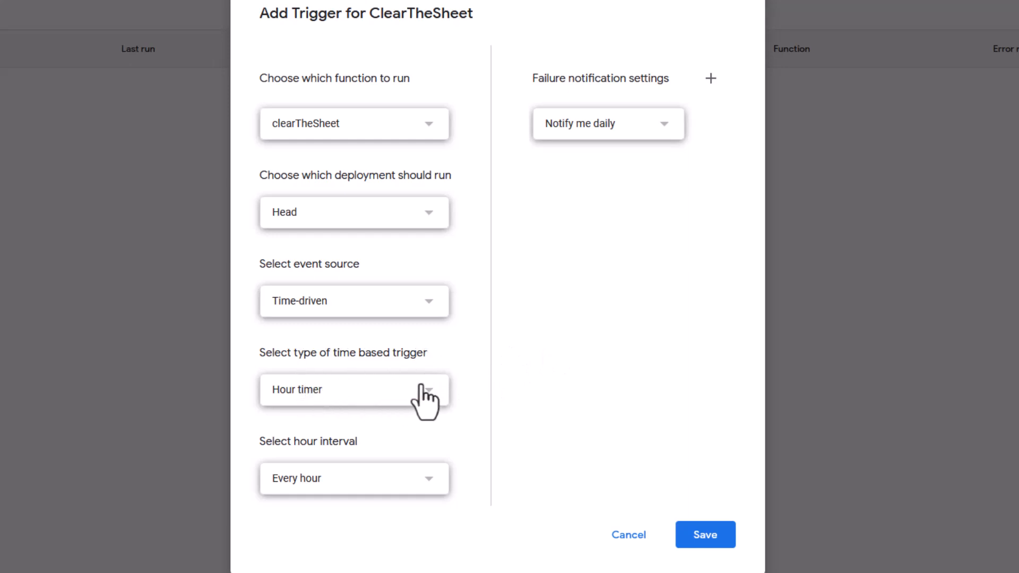
mouse_move(393, 379)
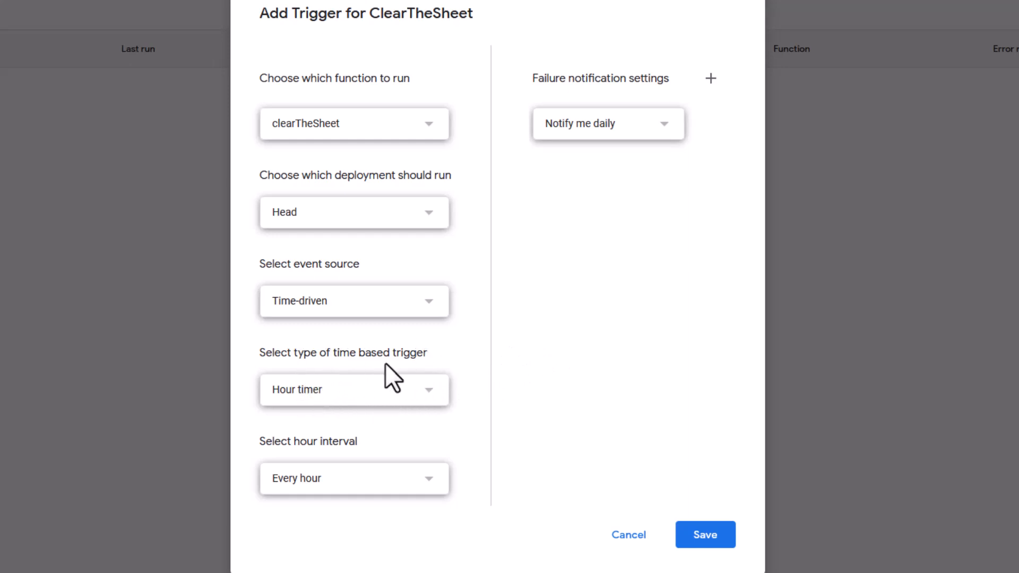
click(354, 389)
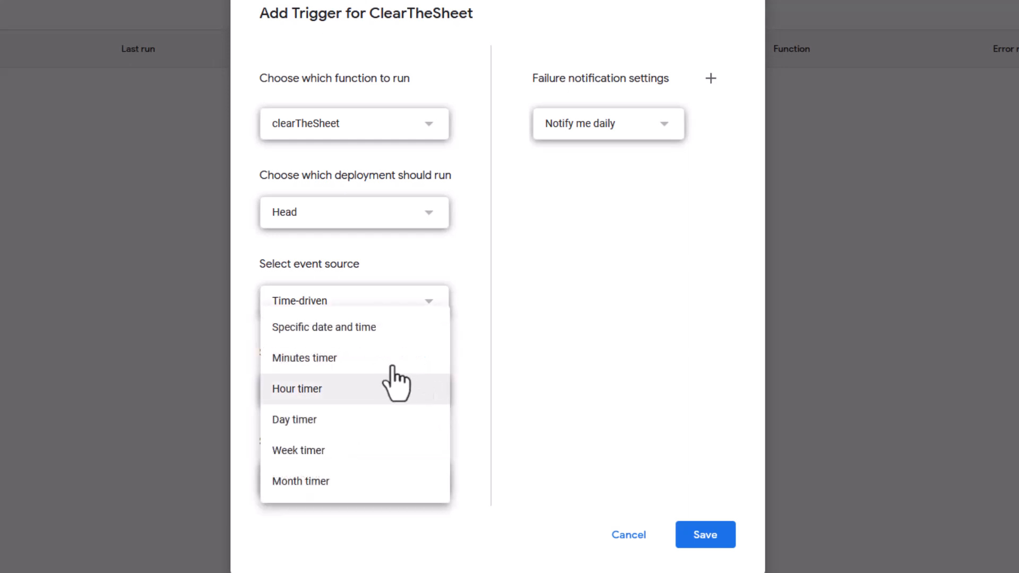
mouse_move(356, 327)
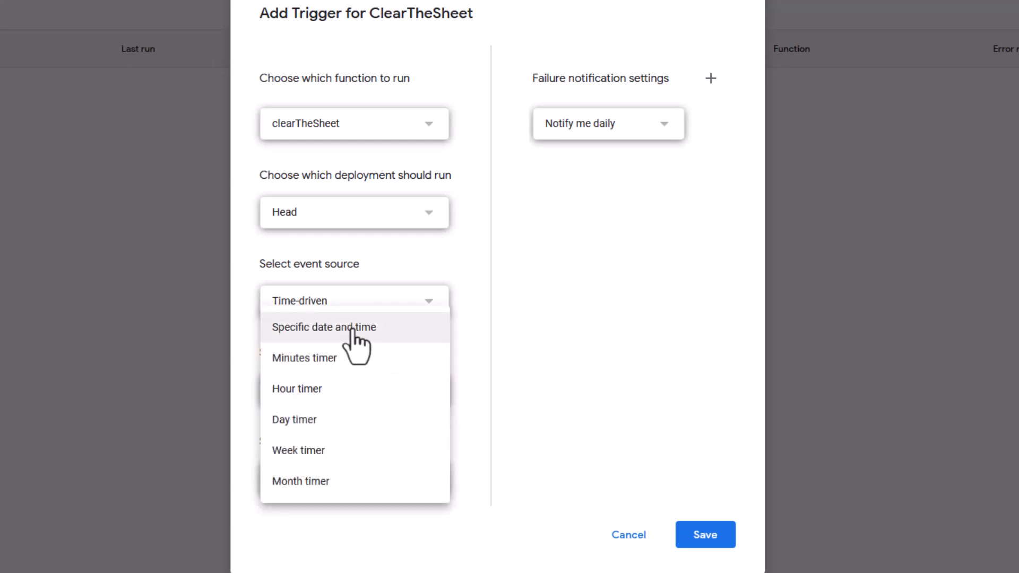
mouse_move(294, 419)
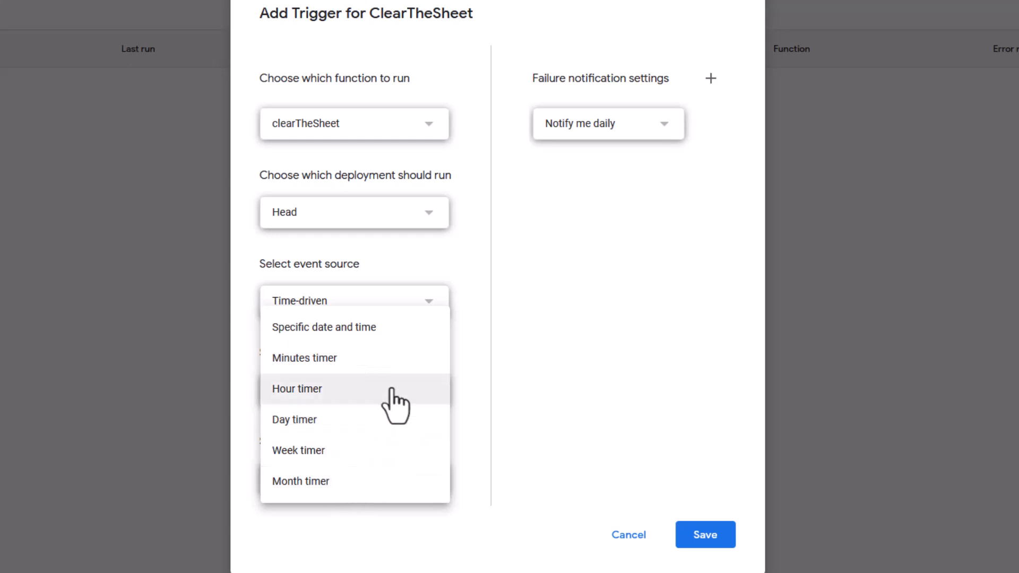
mouse_move(306, 419)
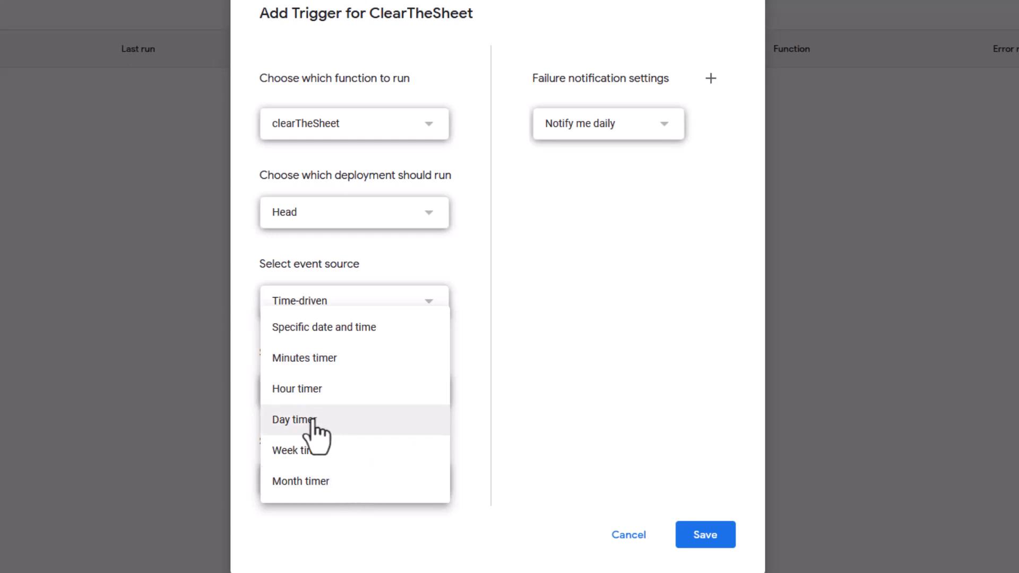
- Set the trigger to a day timer running between 4am and 5am
click(294, 419)
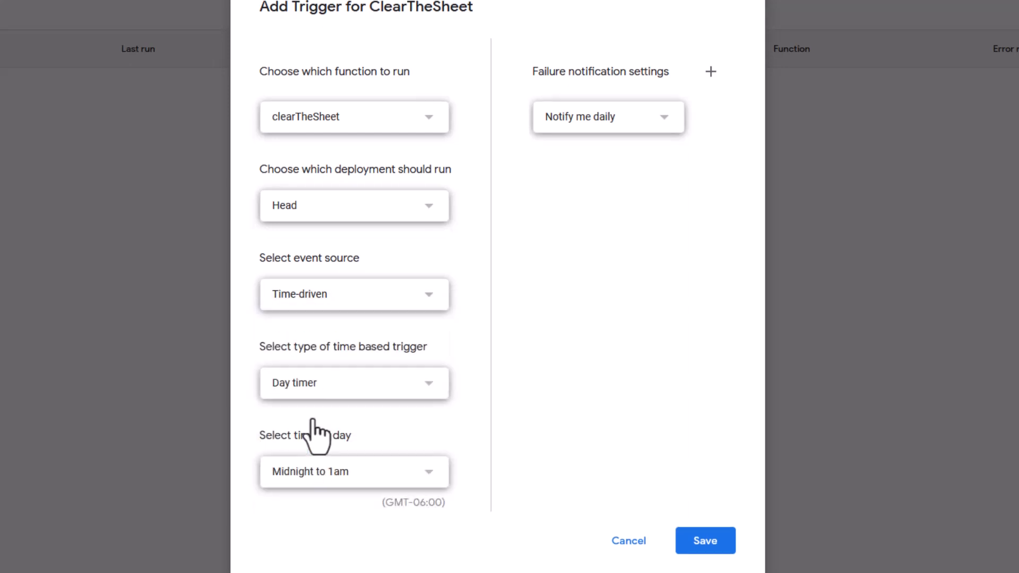
mouse_move(338, 461)
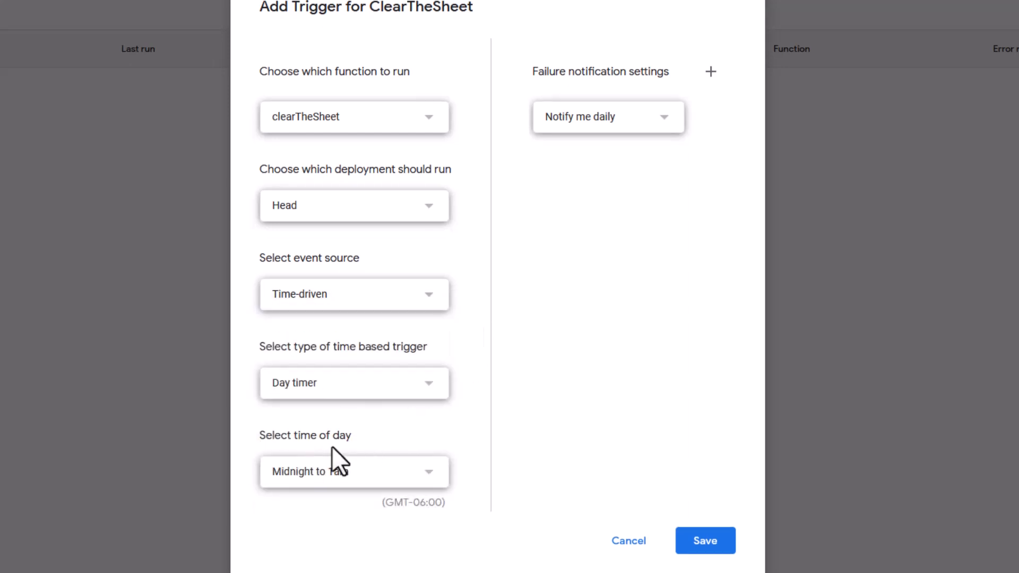
click(355, 472)
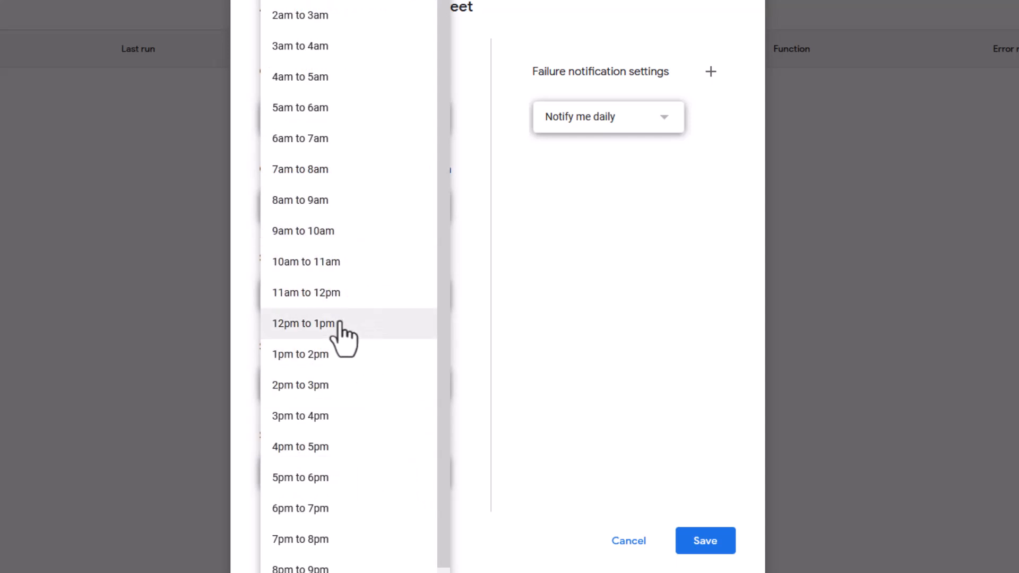
mouse_move(350, 231)
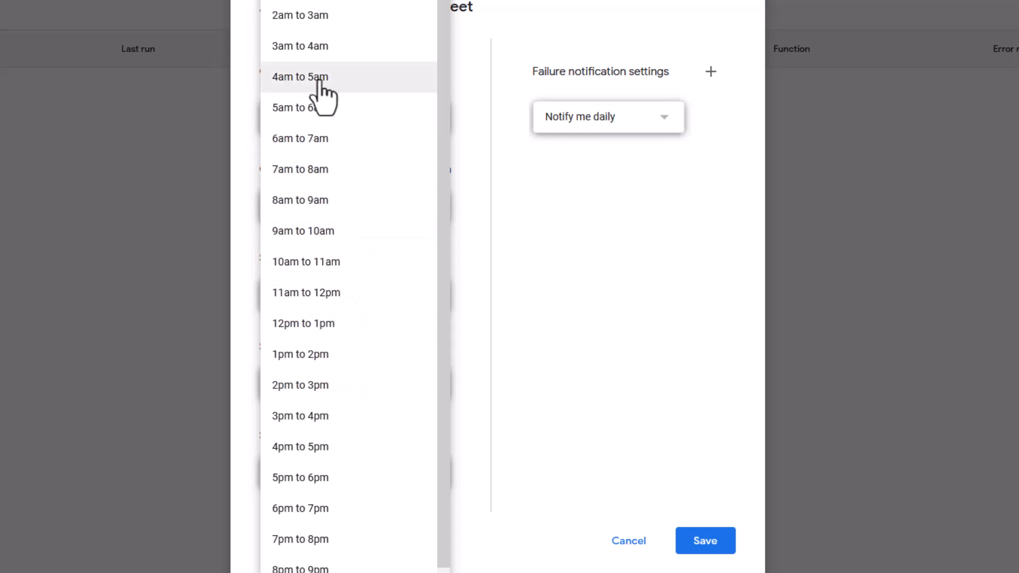
click(299, 76)
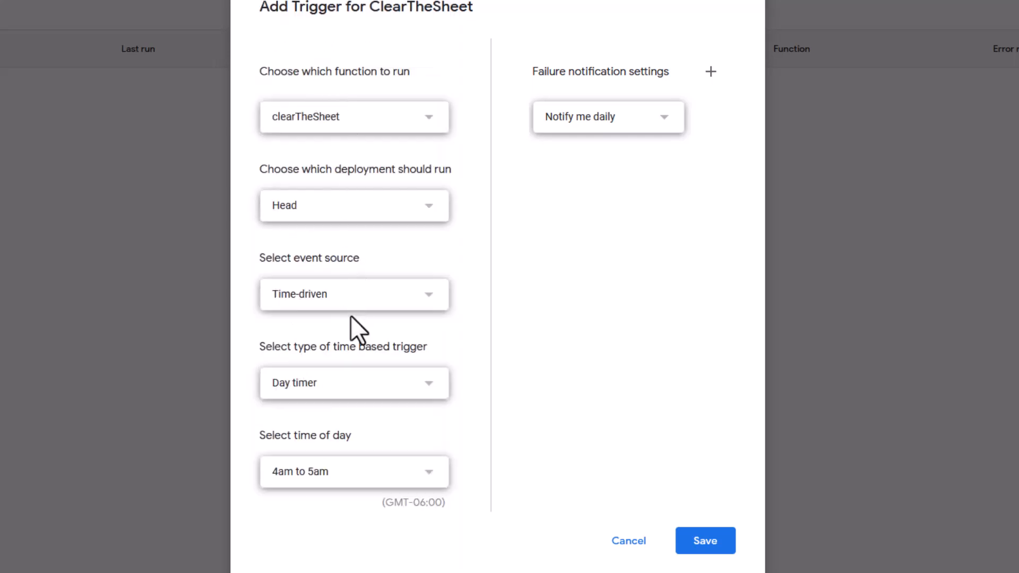
mouse_move(406, 98)
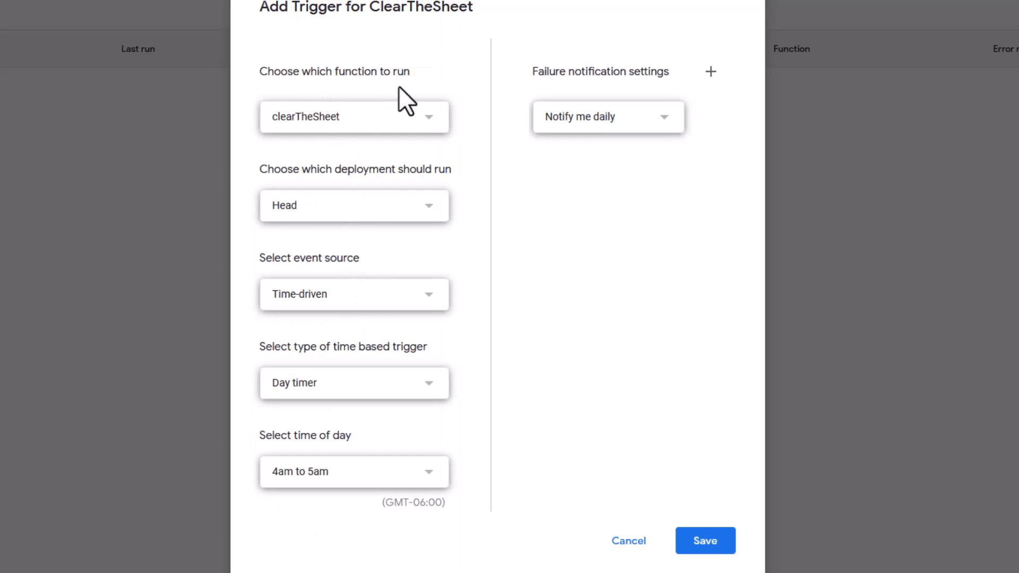
mouse_move(310, 340)
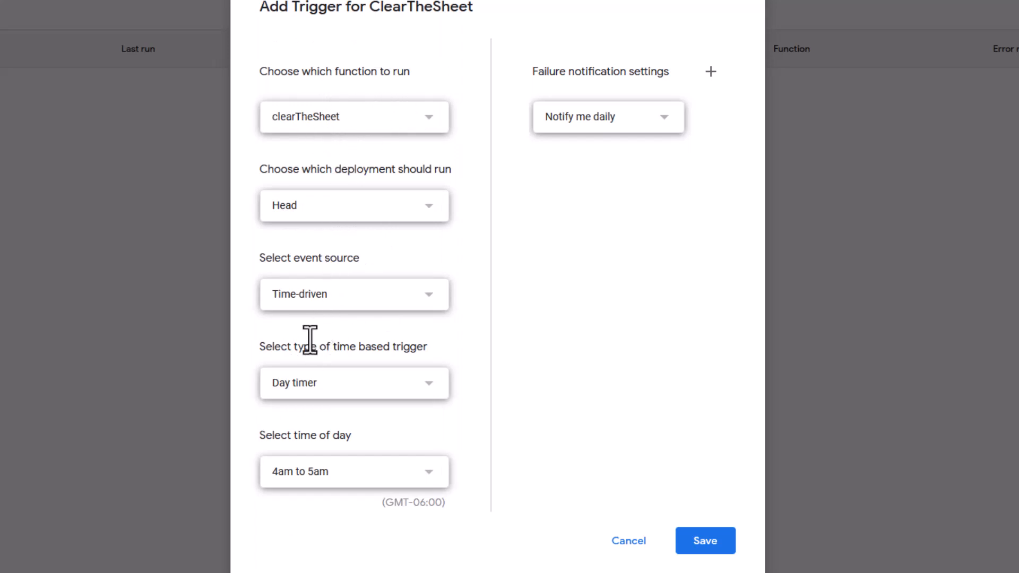
mouse_move(429, 324)
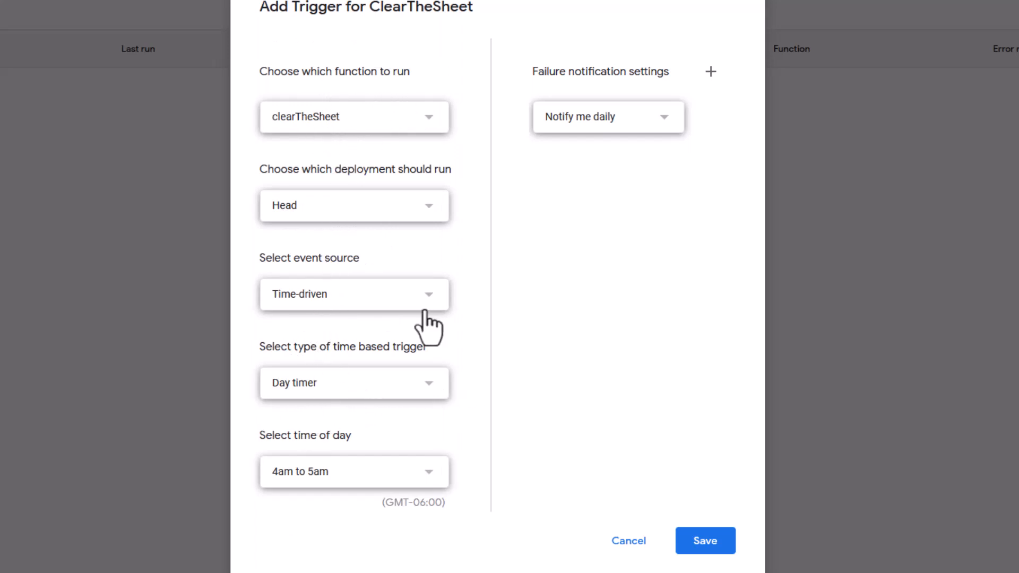
mouse_move(403, 504)
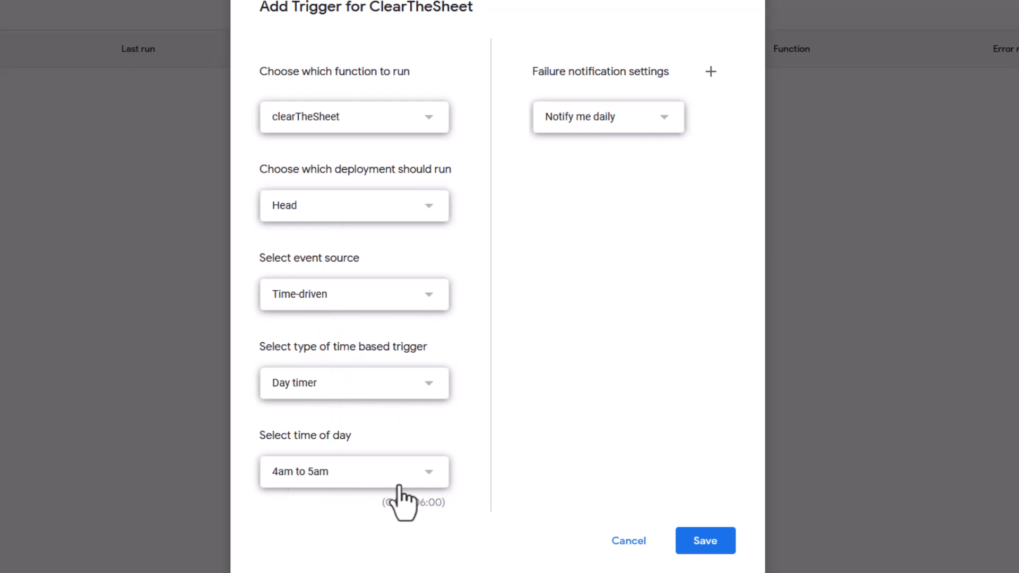
mouse_move(603, 90)
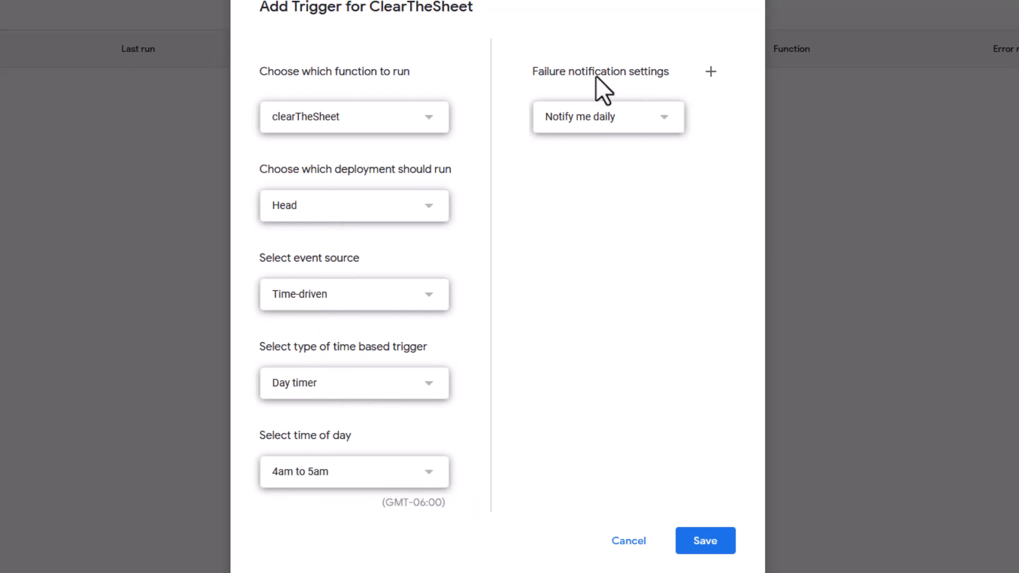
mouse_move(582, 136)
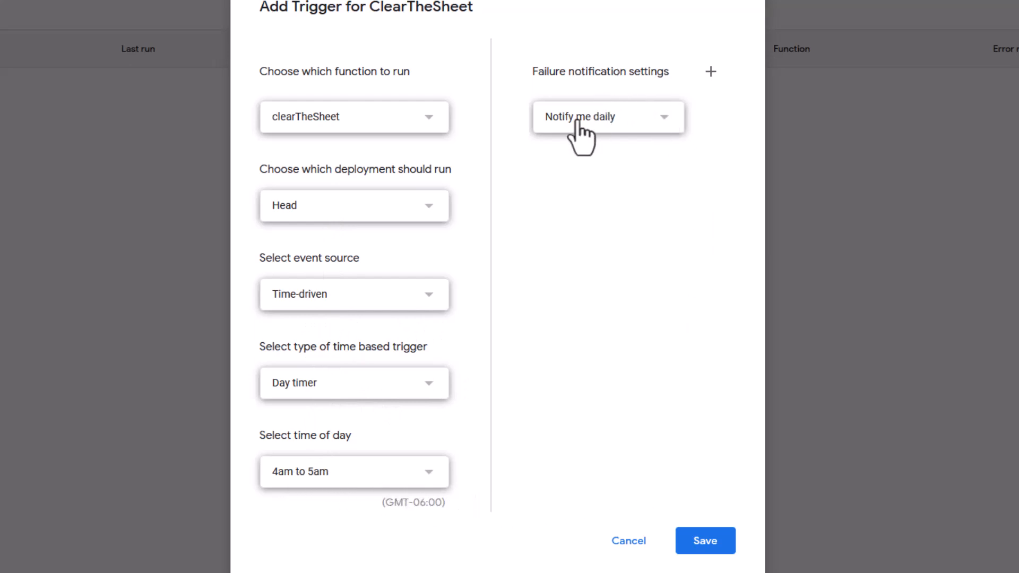
mouse_move(681, 114)
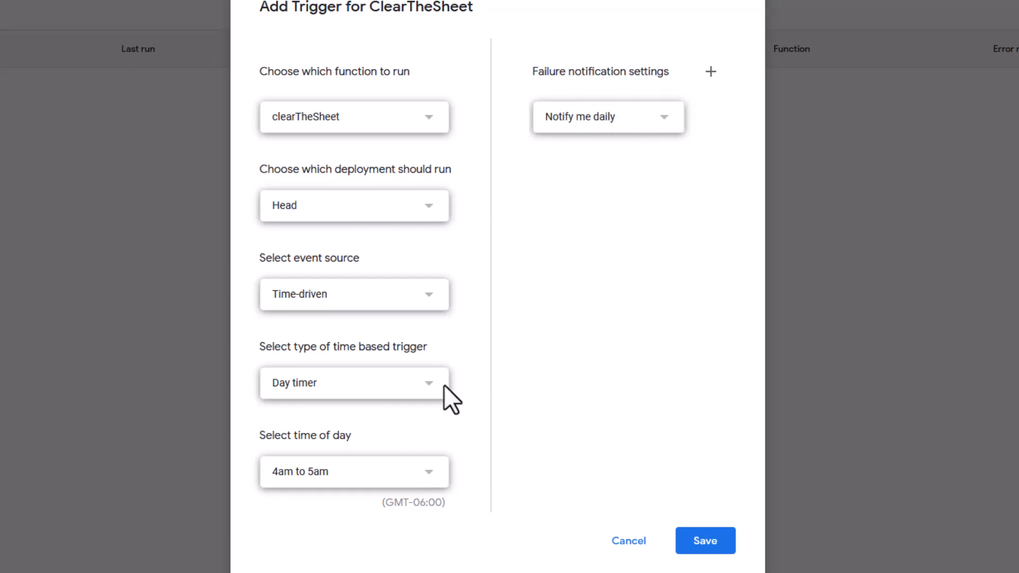
mouse_move(931, 84)
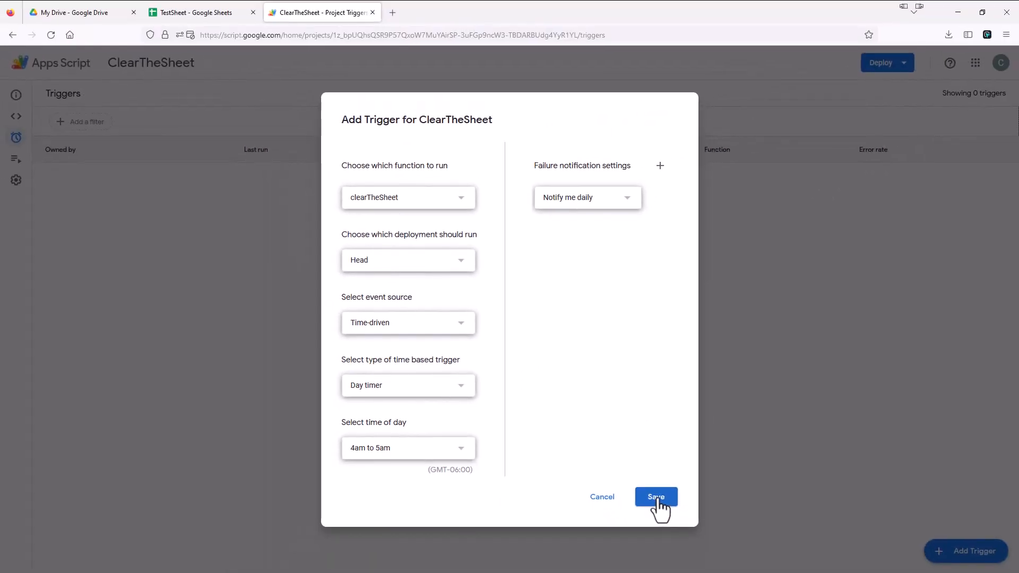
- Save the daily trigger, authorizing ClearTheSheet past the unsafe-app warning to edit Sheets
click(656, 497)
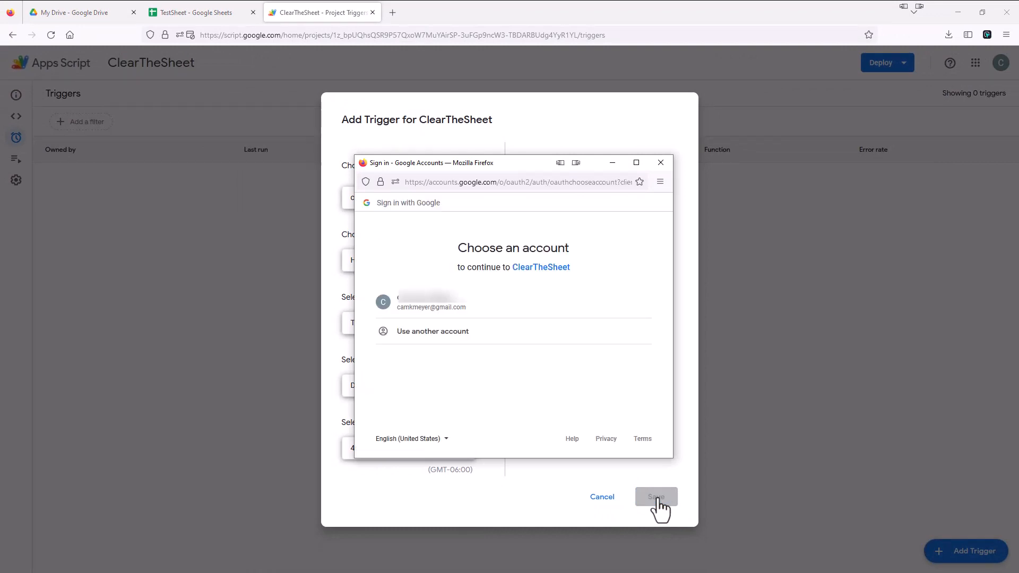
mouse_move(429, 302)
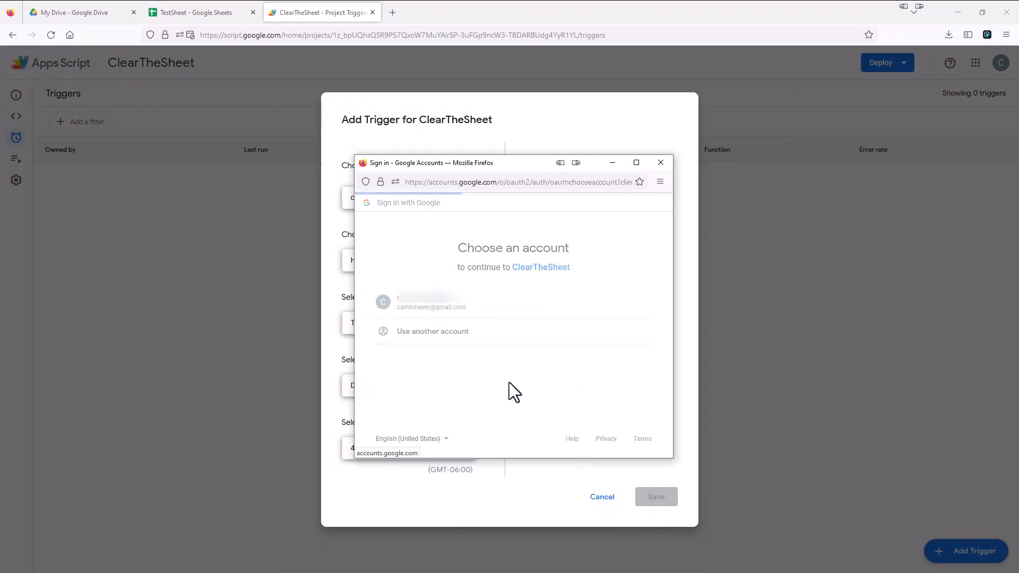
click(431, 301)
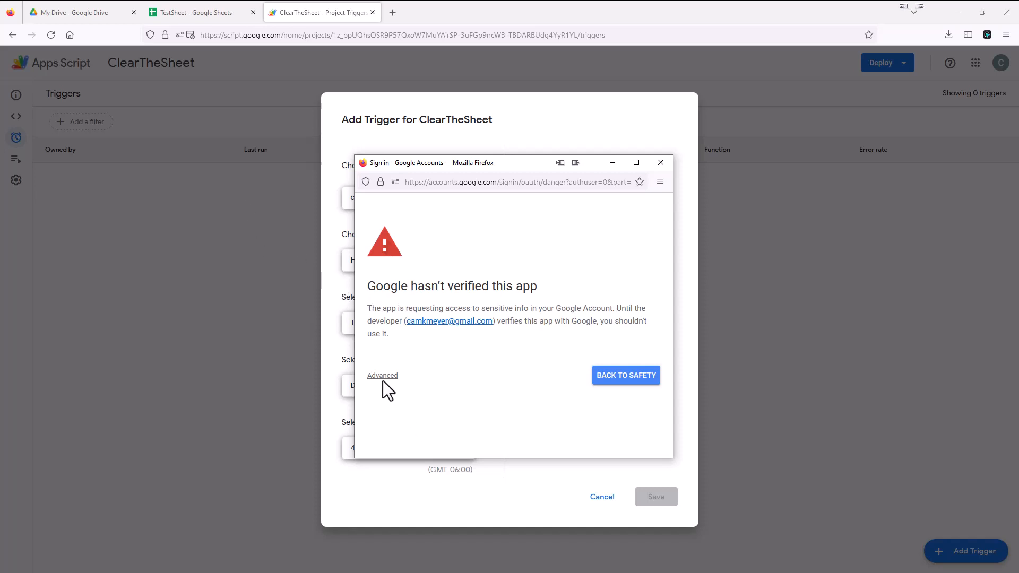
click(382, 375)
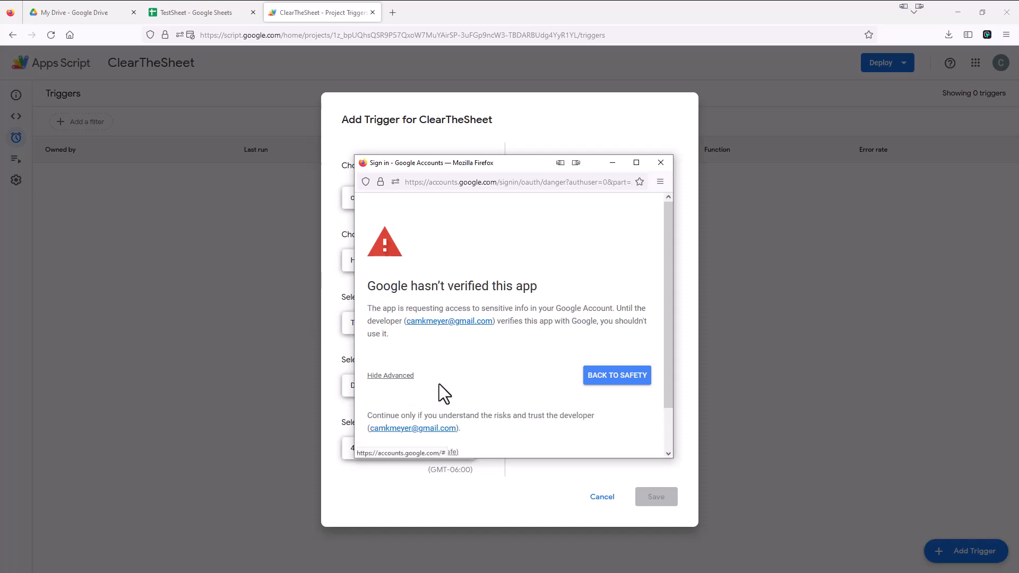
scroll(down, 3)
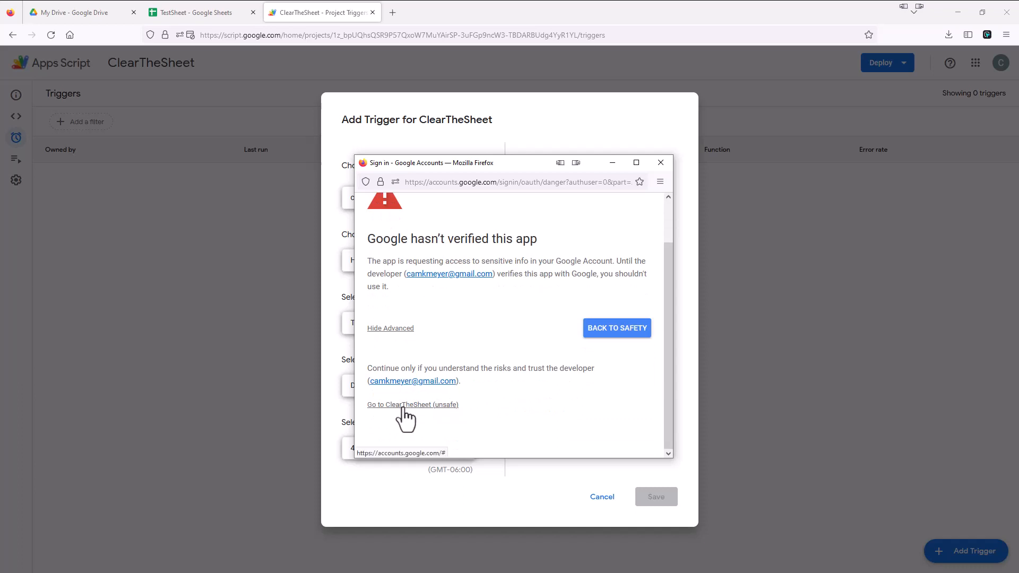
click(412, 404)
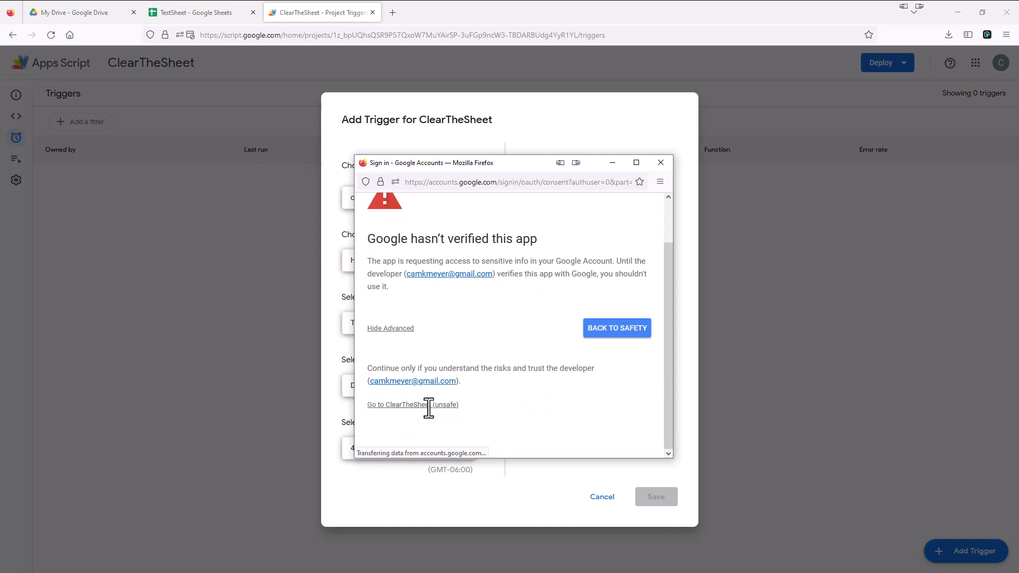
click(413, 405)
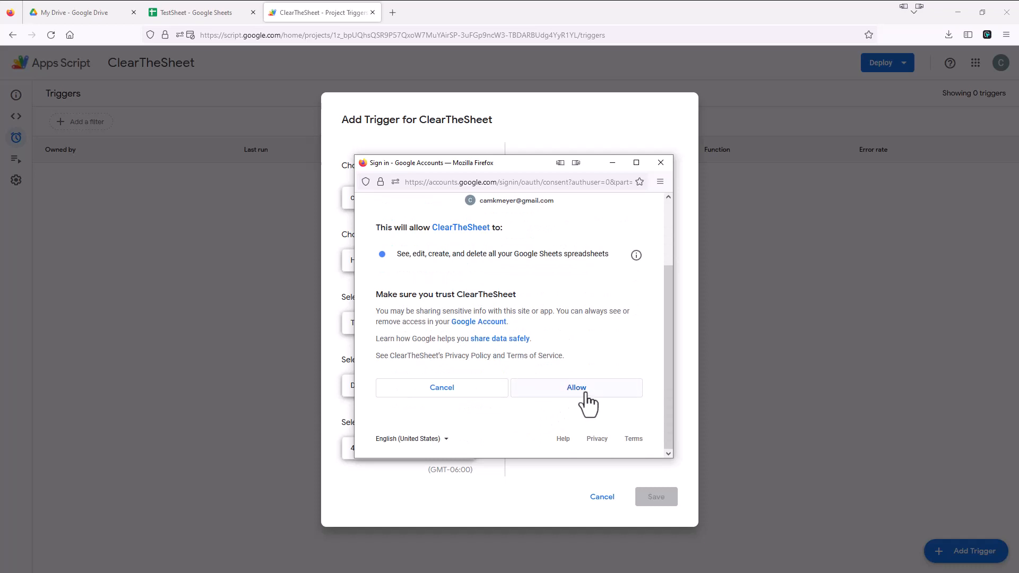
click(575, 388)
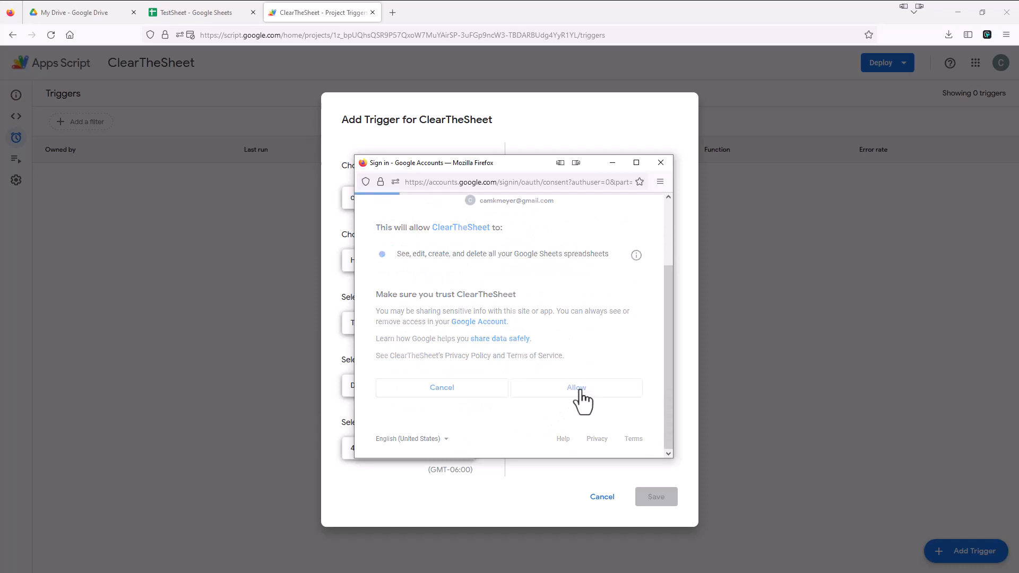
click(576, 387)
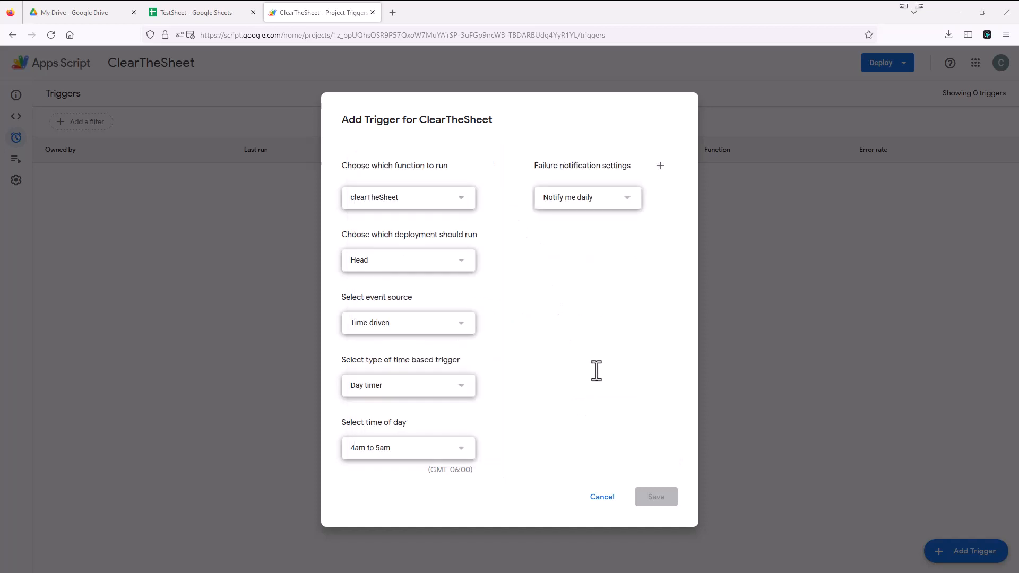
mouse_move(652, 466)
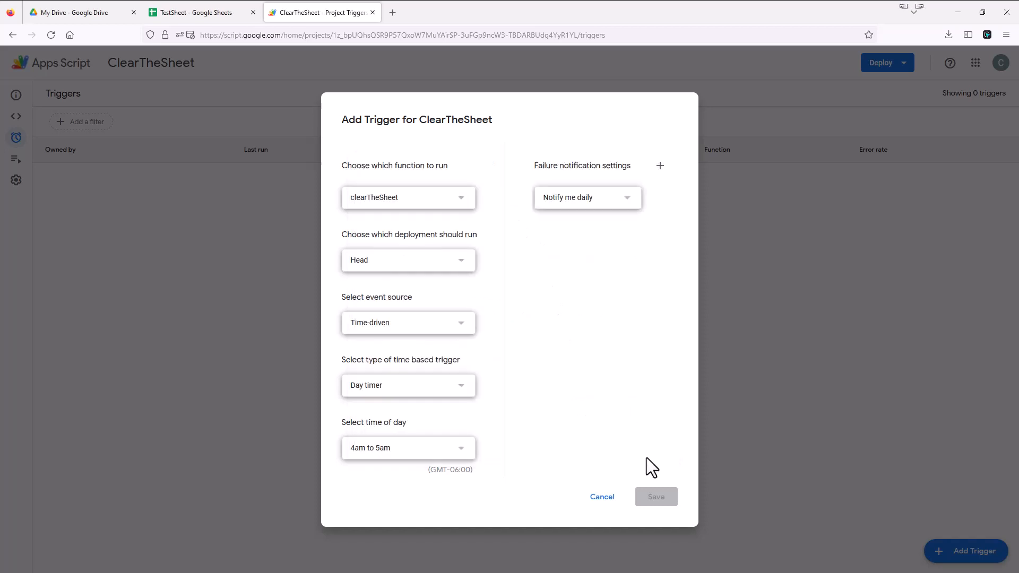
click(655, 497)
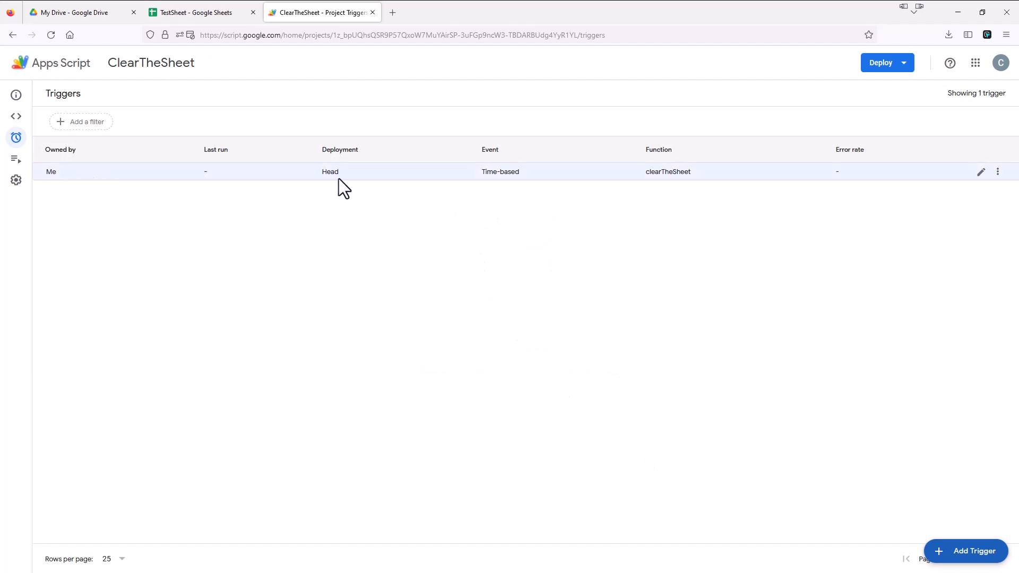
mouse_move(550, 192)
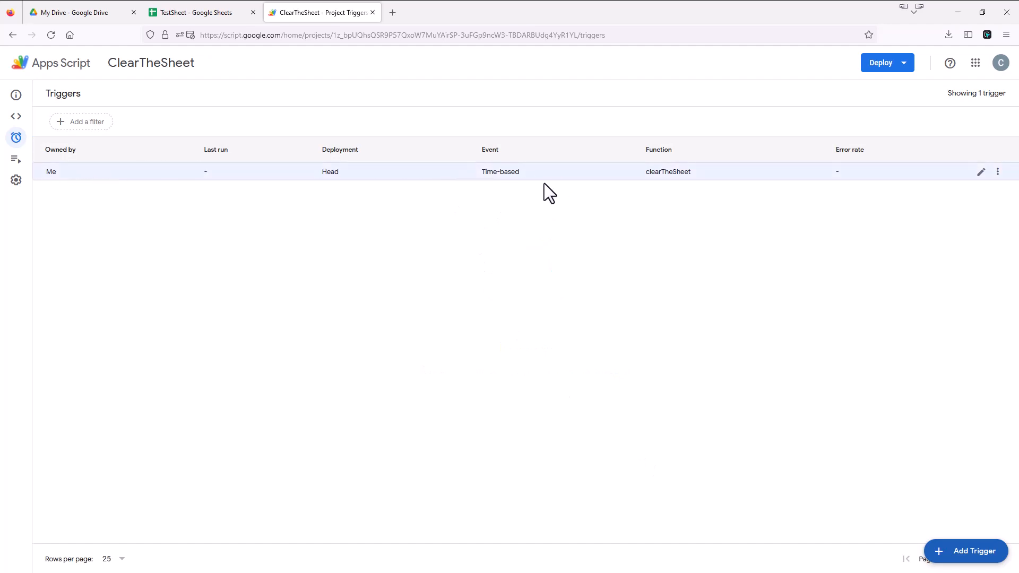
mouse_move(454, 190)
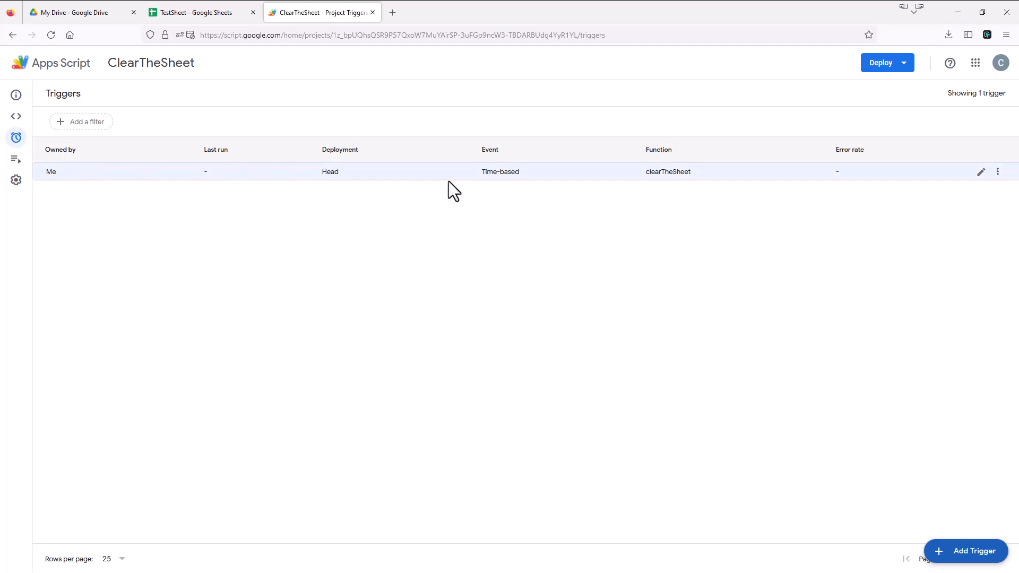
mouse_move(676, 190)
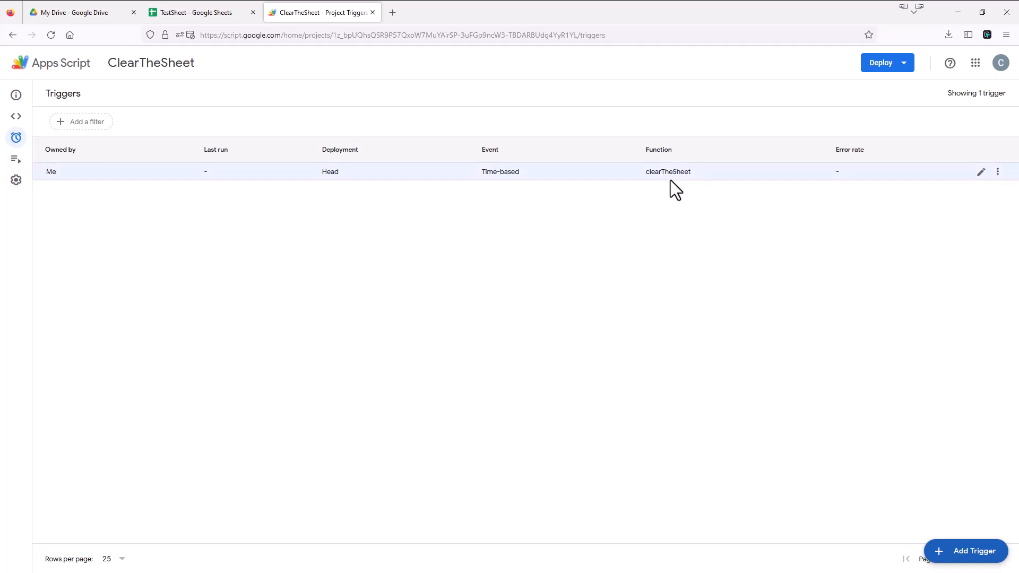
- Return to the clearTheSheet code in the Editor, then switch to the TestSheet tab
click(15, 116)
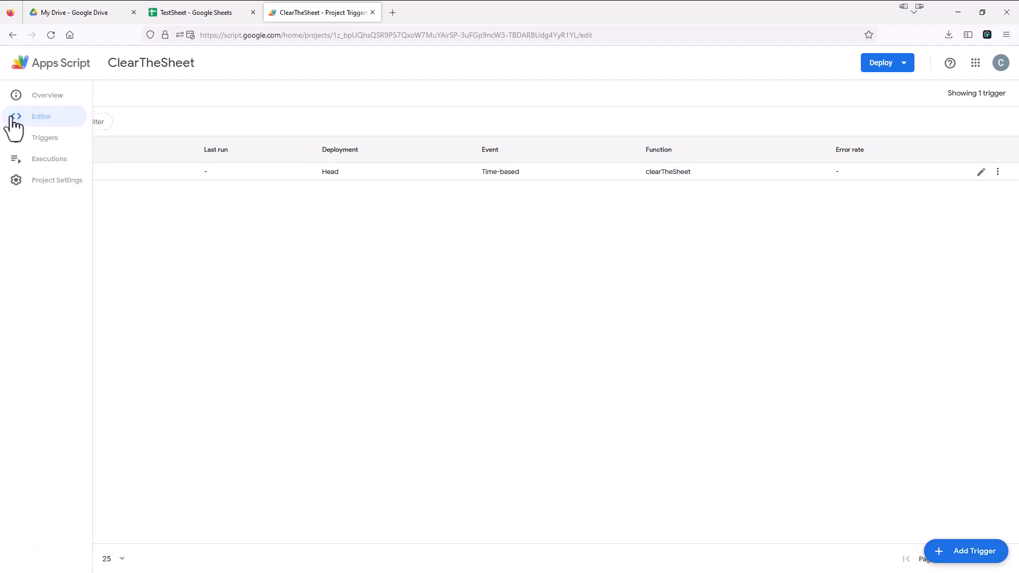
click(40, 116)
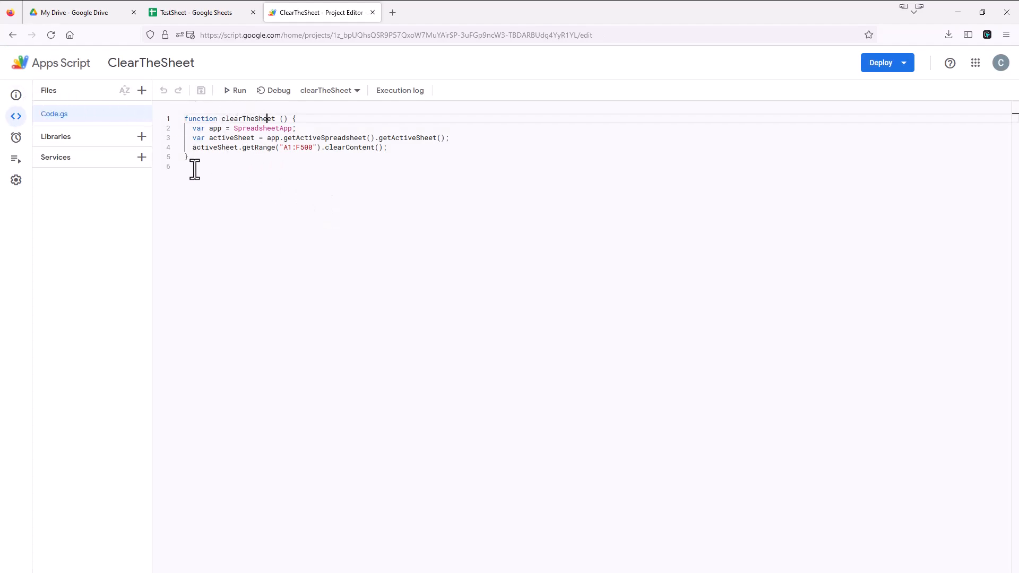
click(201, 12)
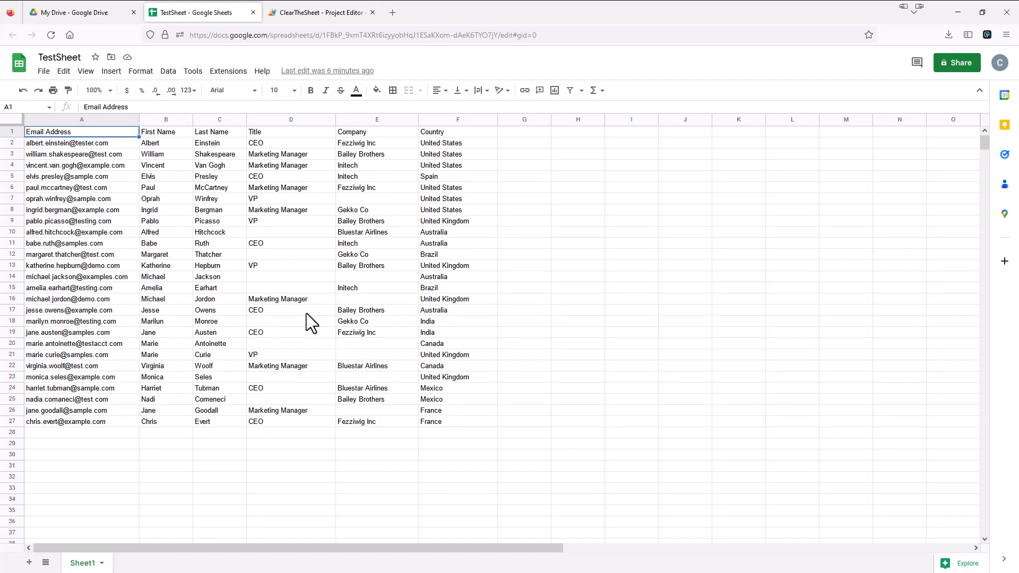
mouse_move(244, 213)
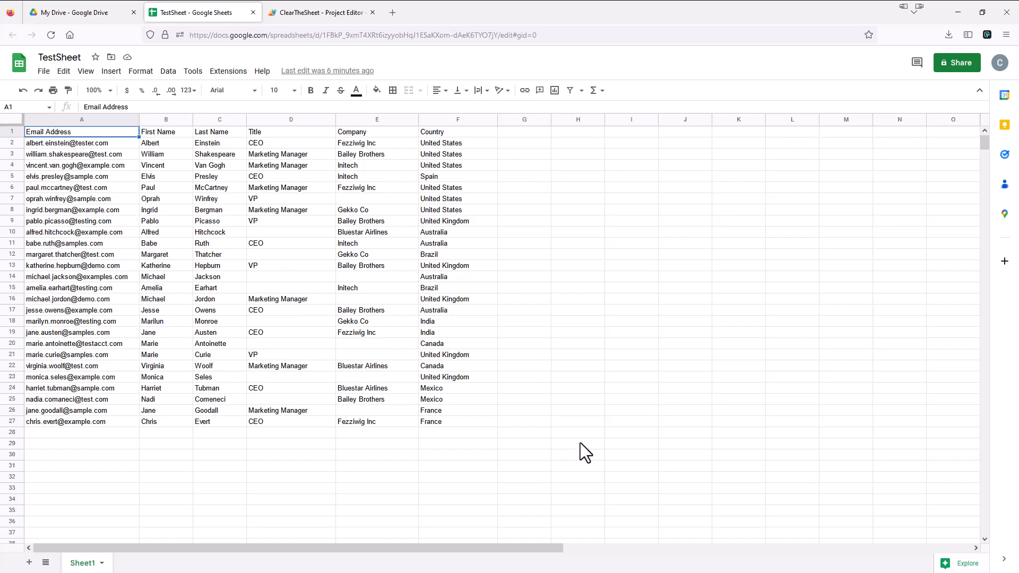
mouse_move(432, 426)
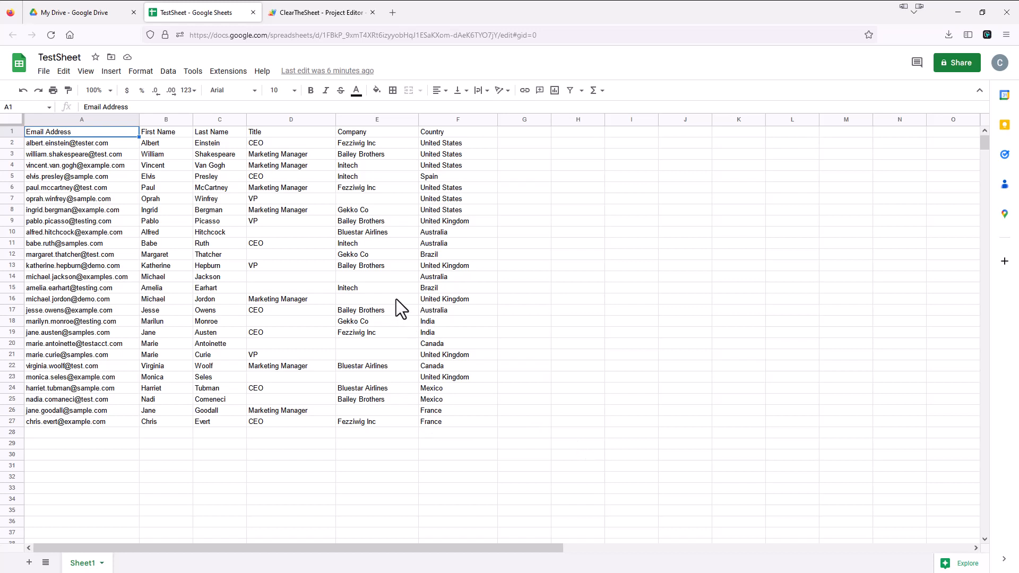
mouse_move(216, 221)
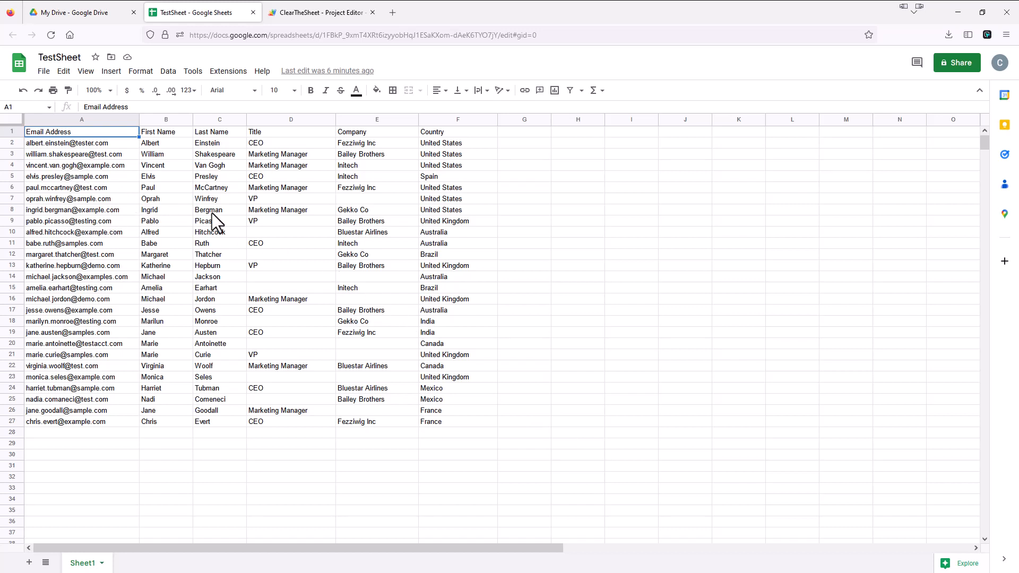
mouse_move(586, 494)
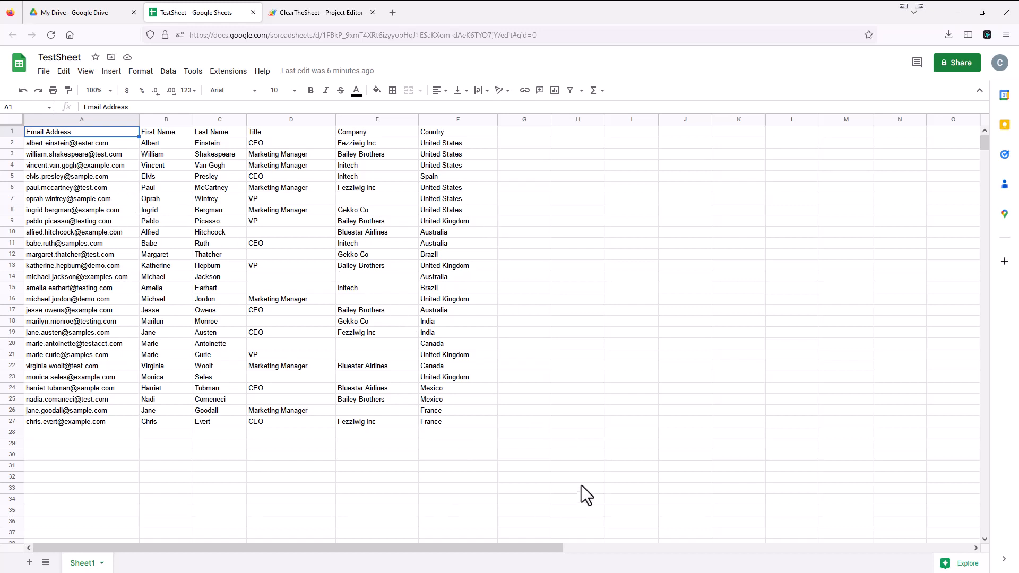